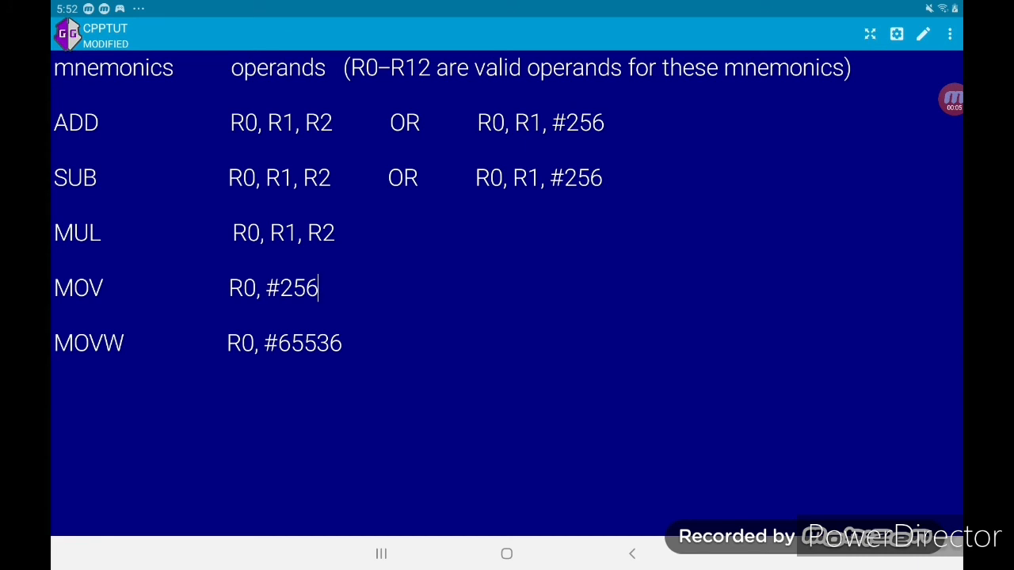
Change the MOVW example value in the mnemonics notes from #65536 to #65535.
left_click(283, 342)
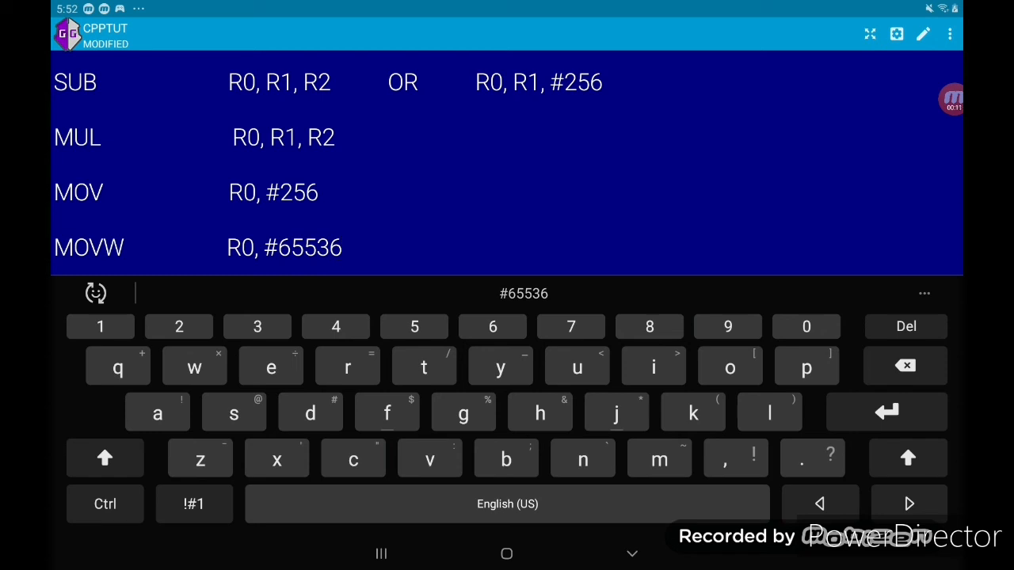
left_click(906, 365)
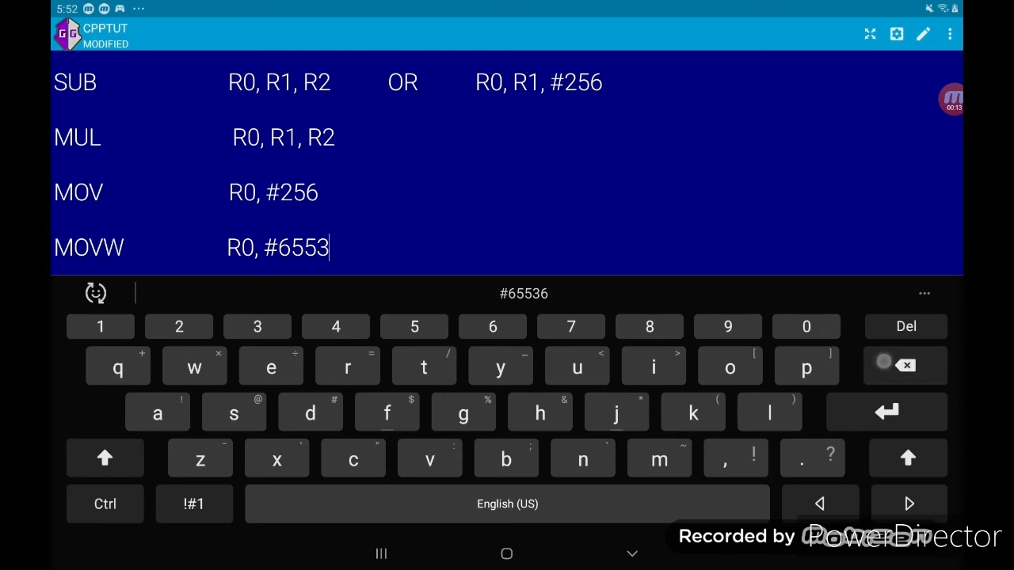
left_click(414, 326)
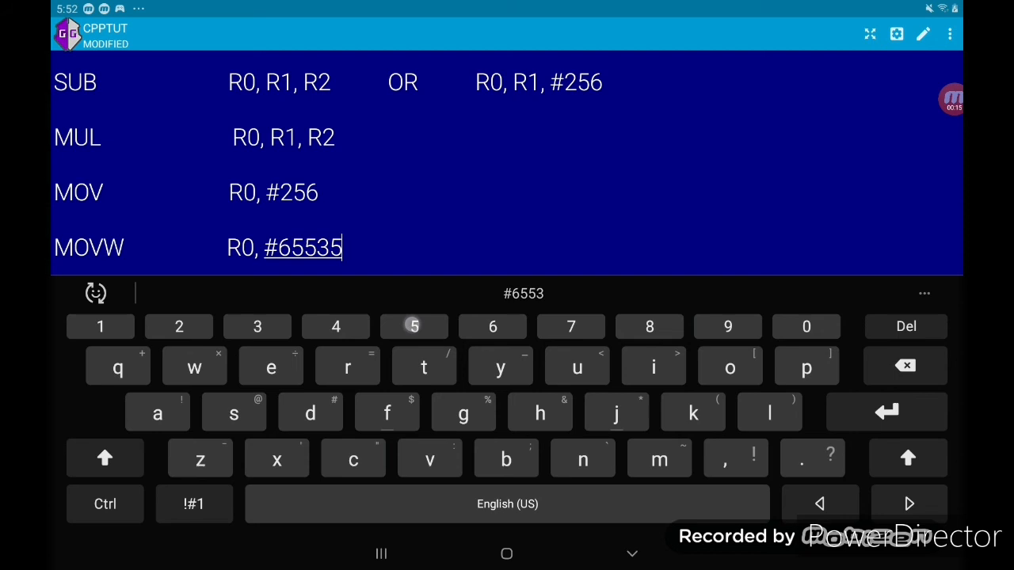
left_click(413, 327)
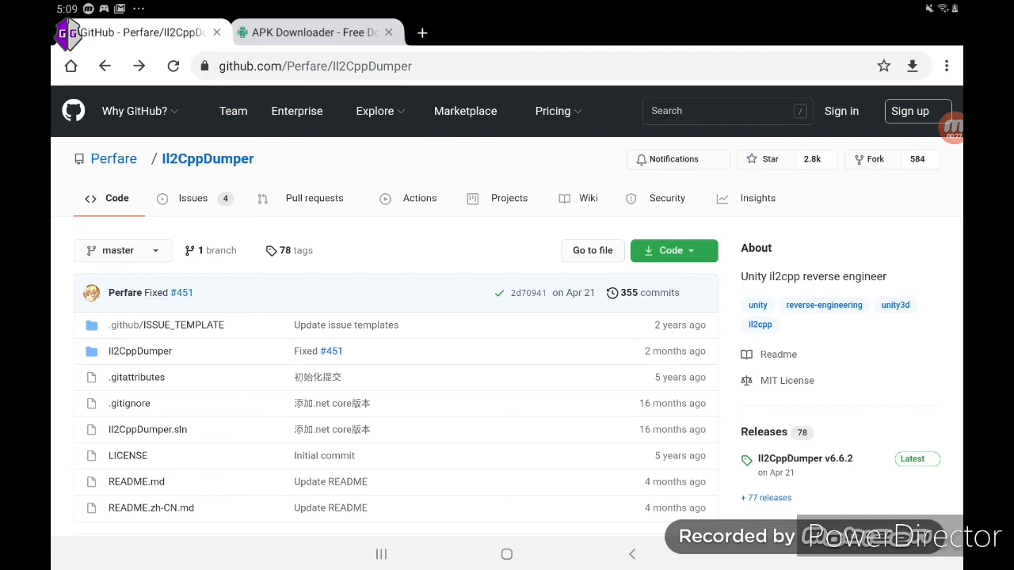
Scroll to Releases and open the Il2CppDumper v6.6.2 release page.
scroll("down", 3)
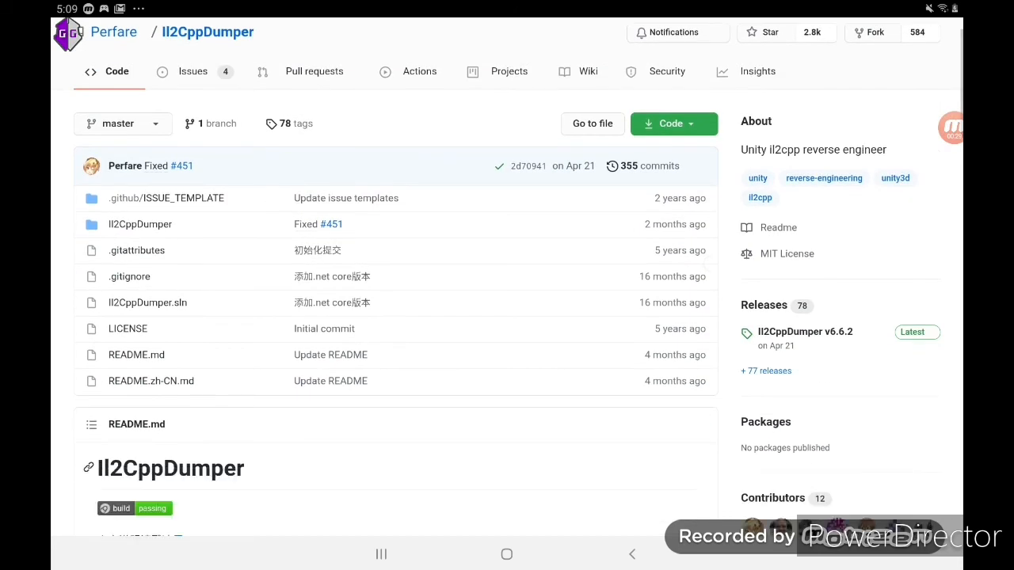
scroll("down", 3)
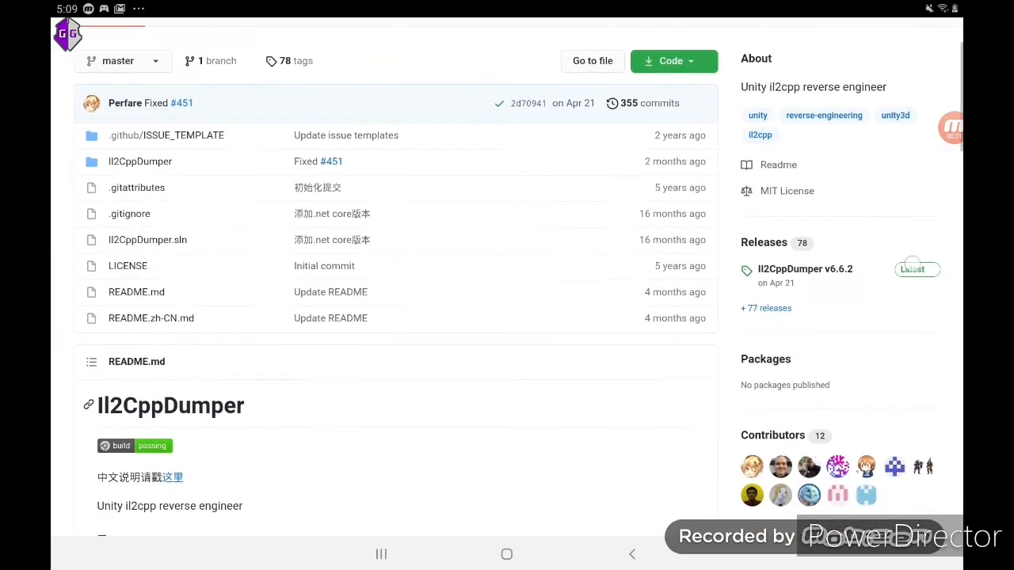
scroll("down", 3)
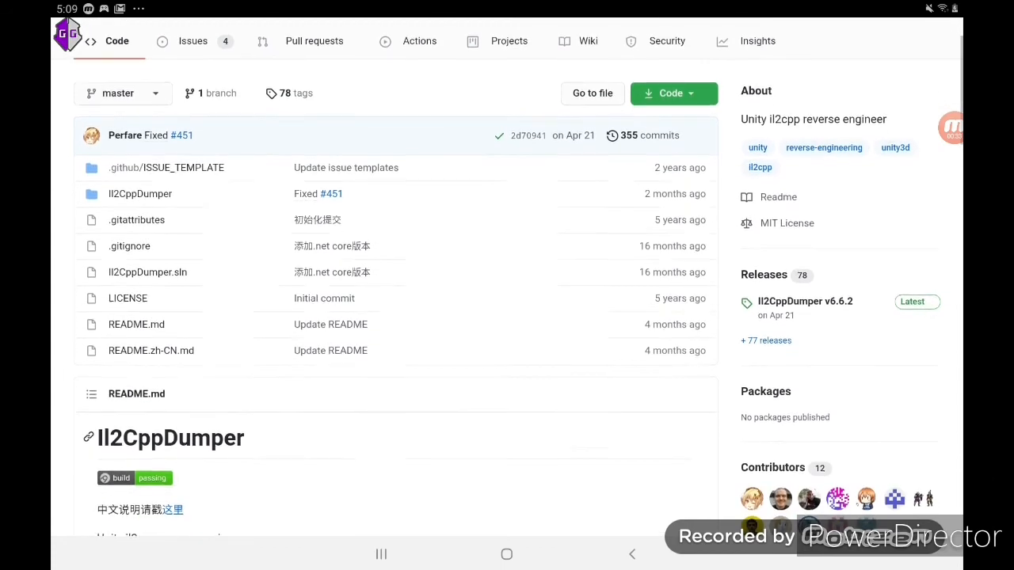
left_click(805, 301)
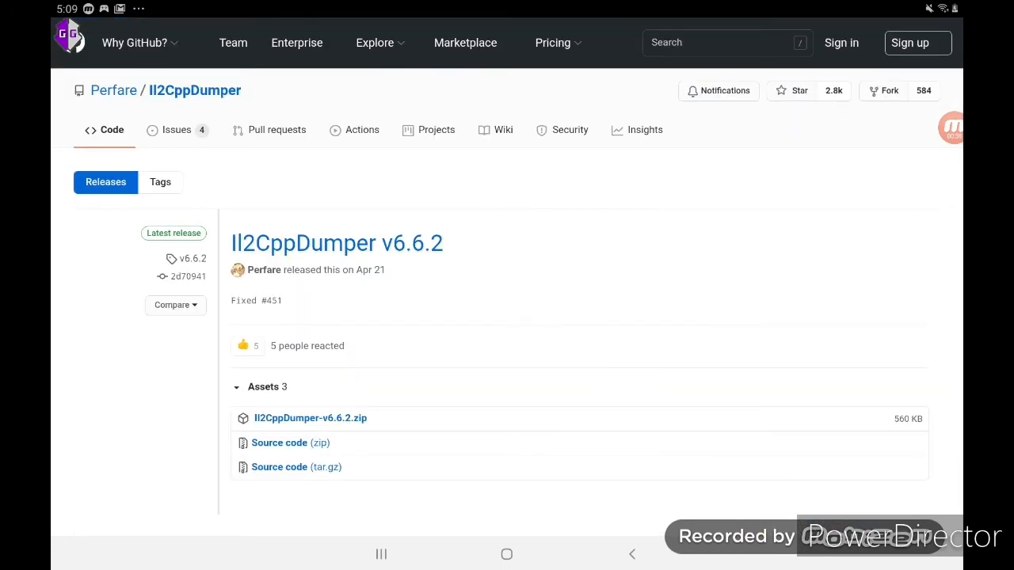
right_click(309, 418)
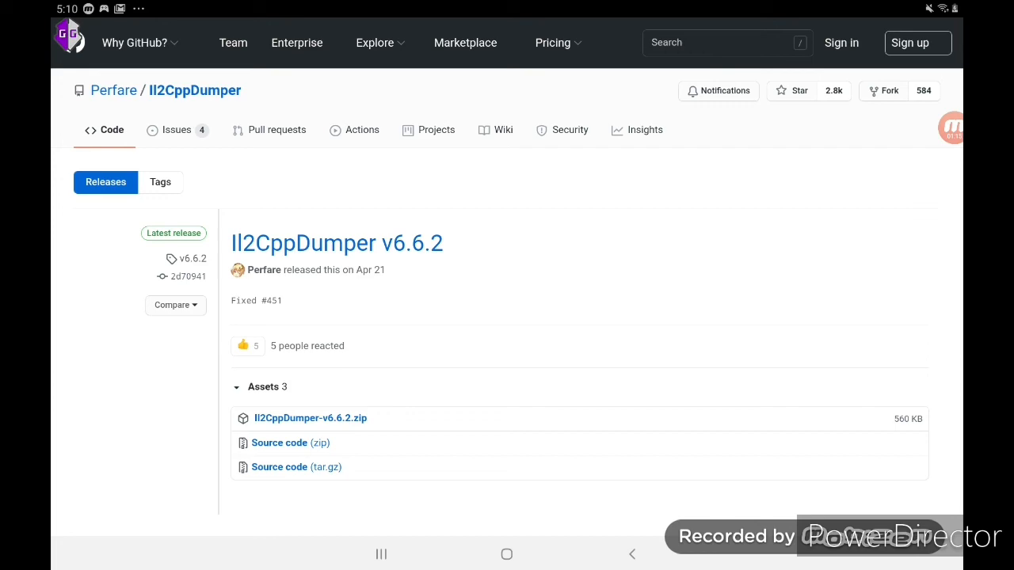
Switch from the browser back to the FX Text Editor code listing via Recents.
left_click(381, 553)
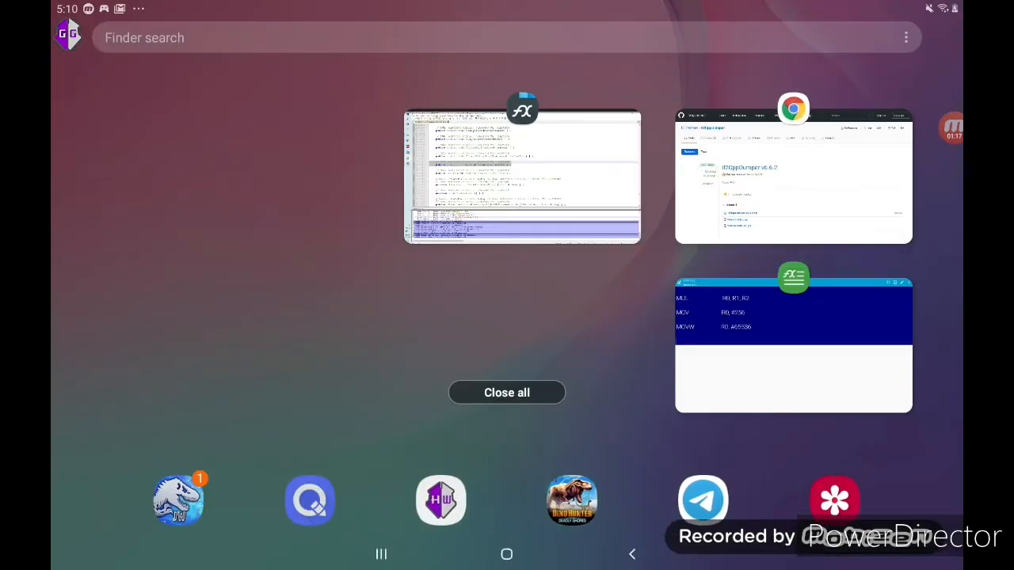
left_click(523, 174)
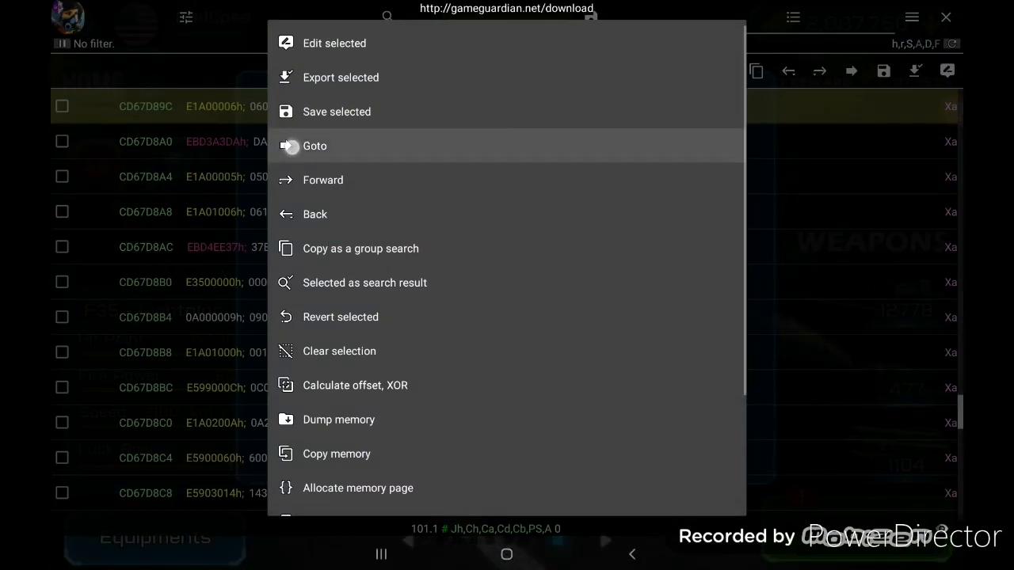
Go to address CC94A000, the library's ELF header, in the memory view.
left_click(315, 145)
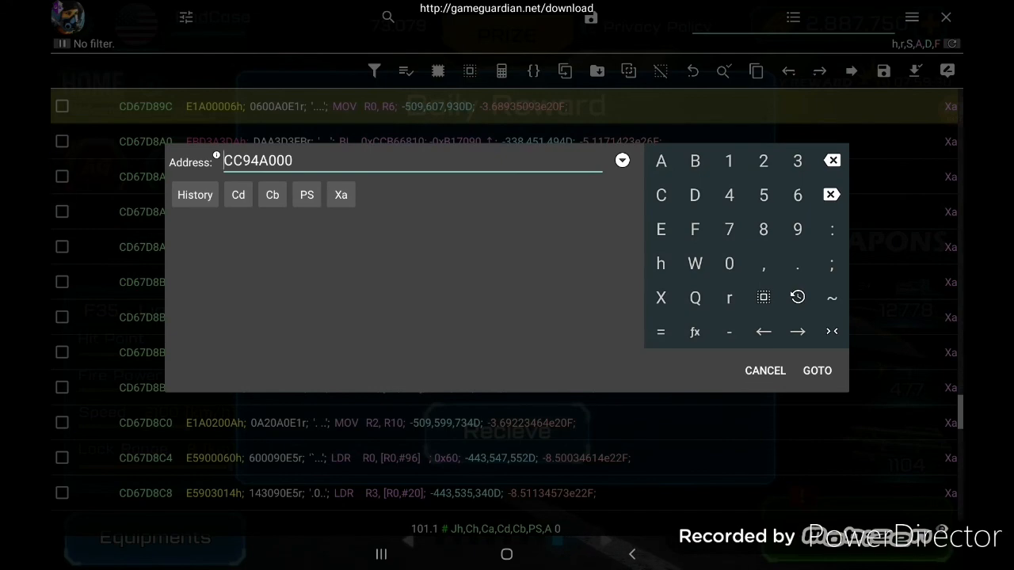
left_click(817, 371)
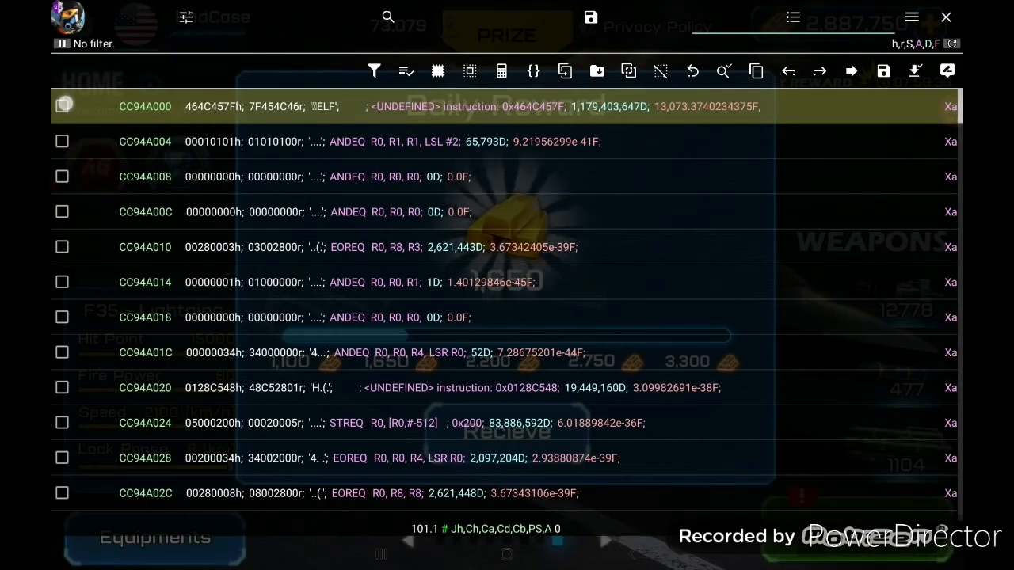
Jump to CD3AF89C by adding hex offset A6589C to base CC94A000.
left_click(62, 106)
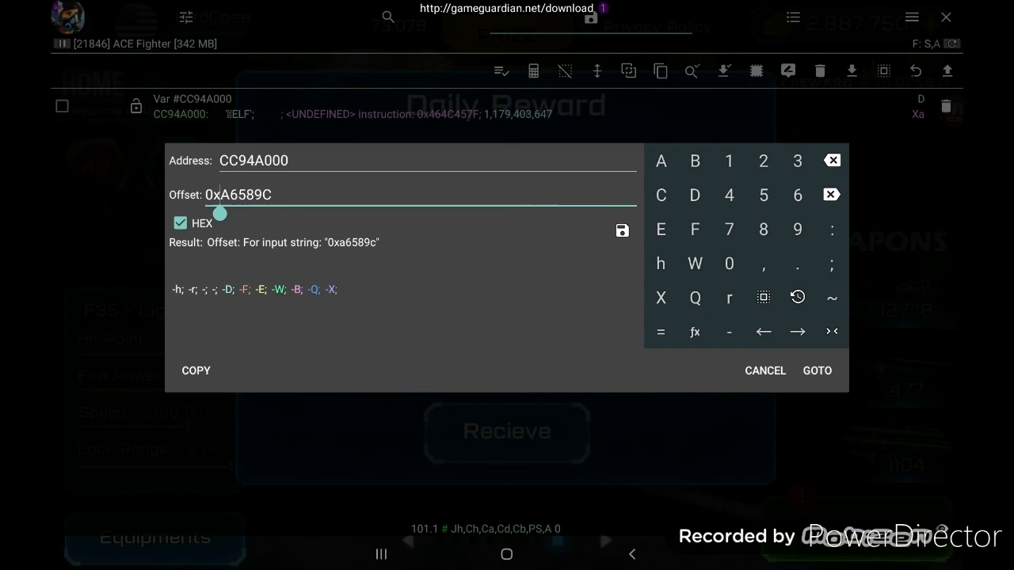
left_click(832, 195)
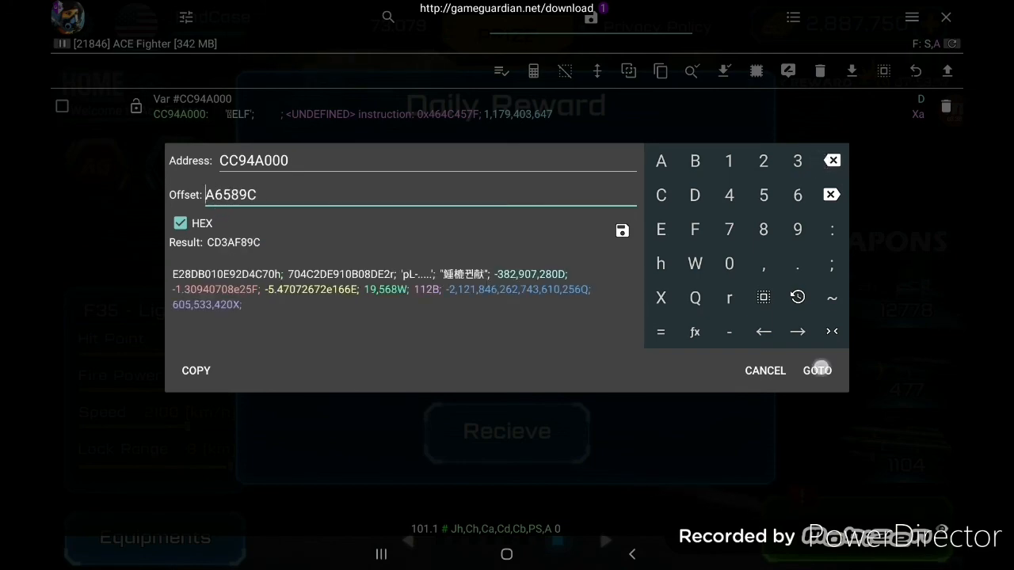
left_click(817, 370)
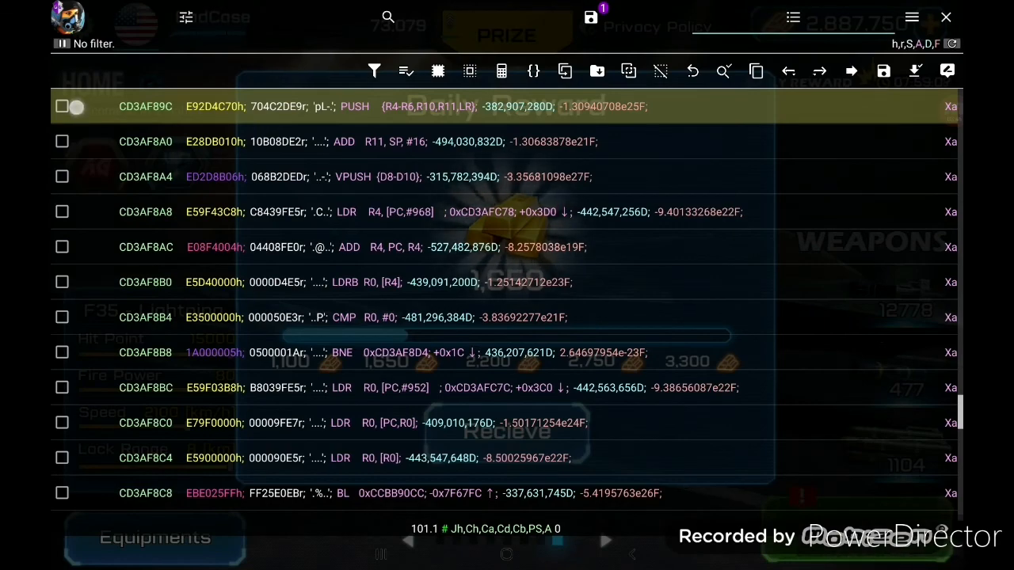
Mark the CD3AF89C instruction row and save it to the saved list.
left_click(62, 103)
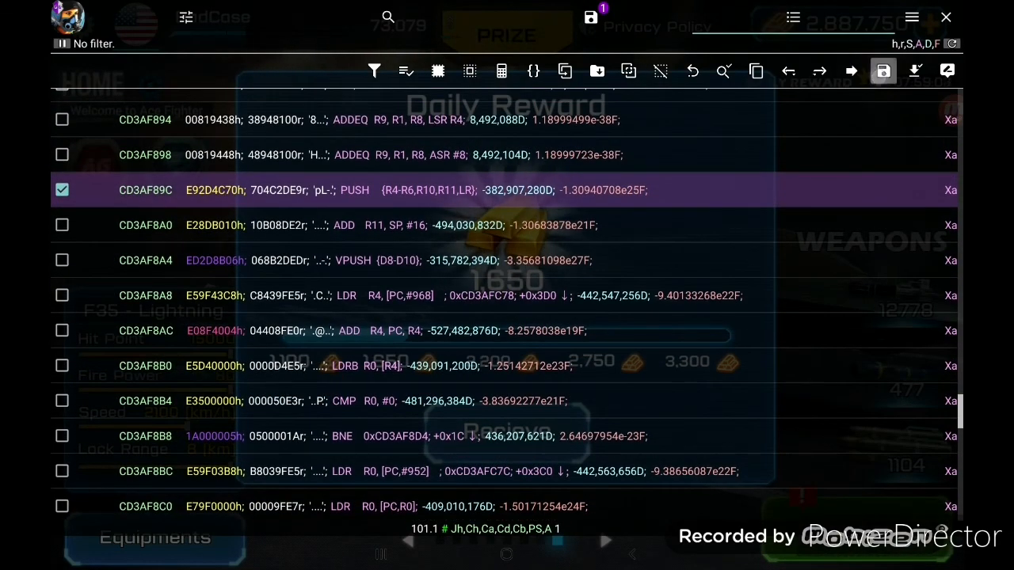
left_click(882, 71)
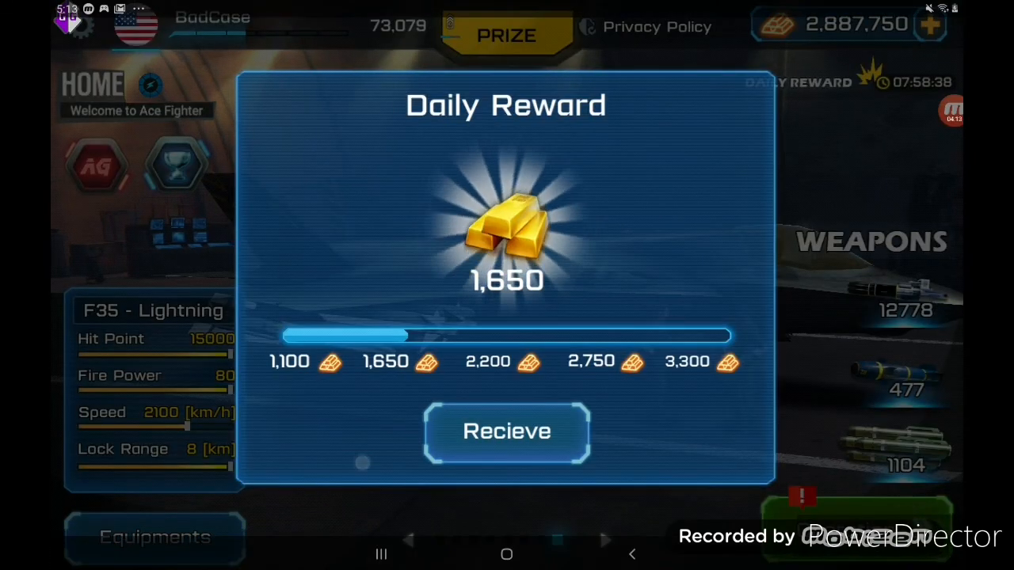
left_click(381, 554)
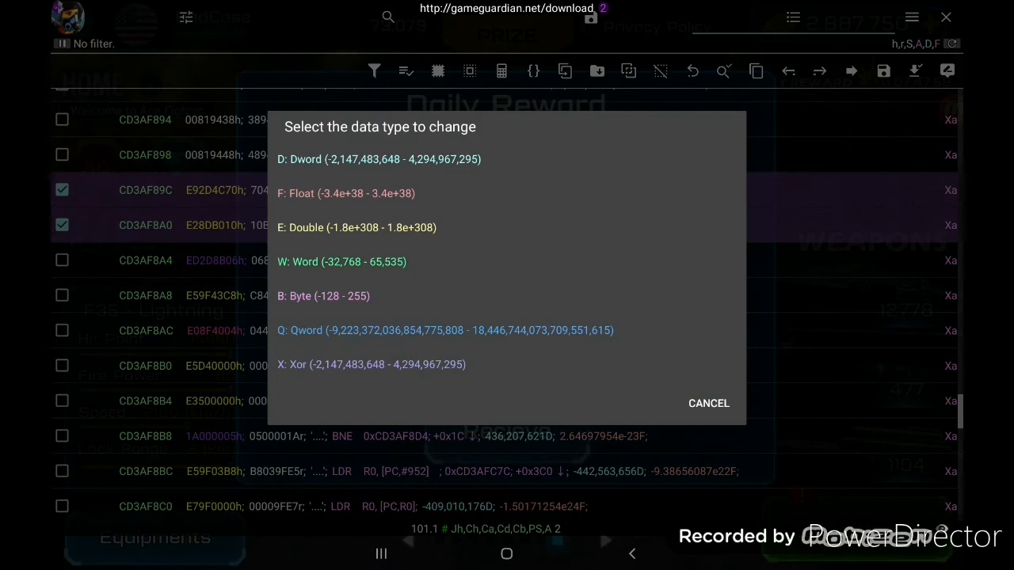
Edit CD3AF89C as a Dword and begin a tilde assembly value.
left_click(378, 159)
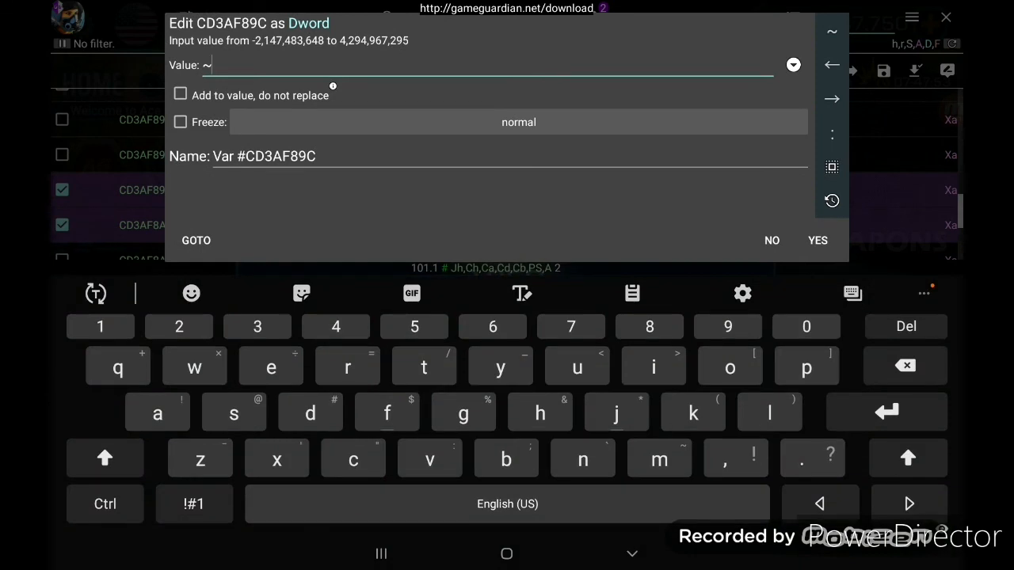
left_click(105, 458)
type("A")
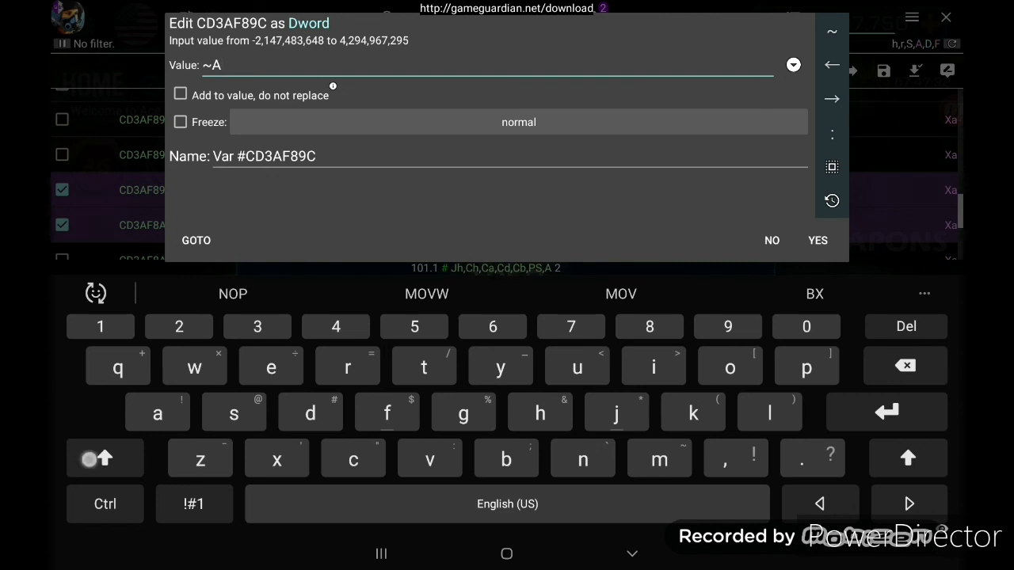
Enter ~A MOV R0, #257 for CD3AF89C and submit it.
left_click(104, 458)
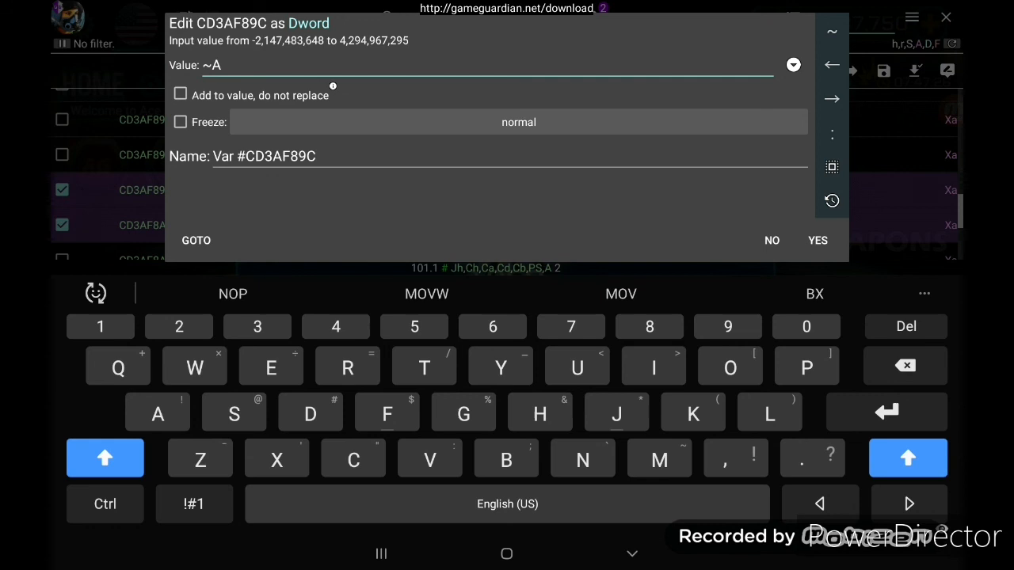
left_click(658, 459)
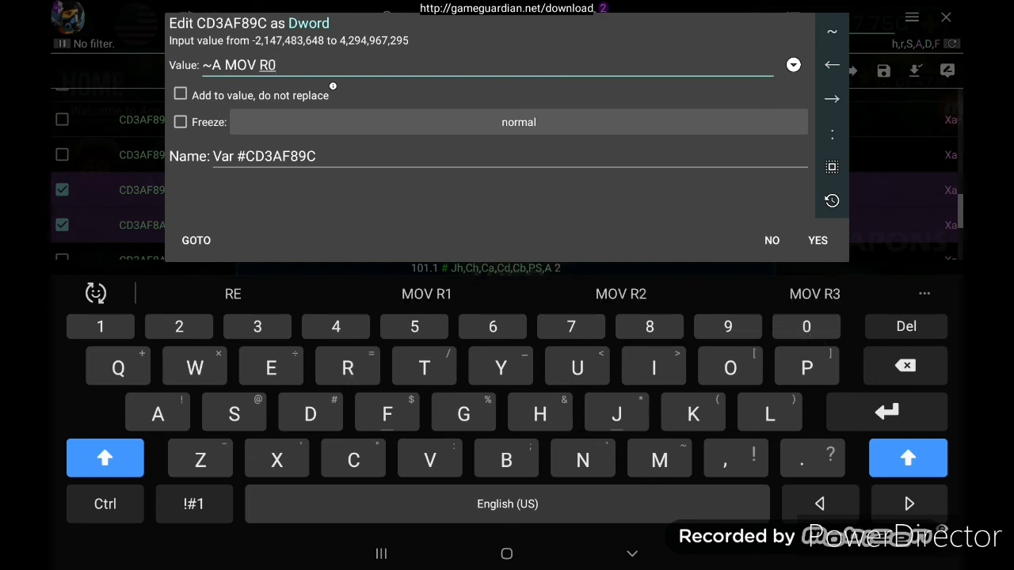
left_click(734, 458)
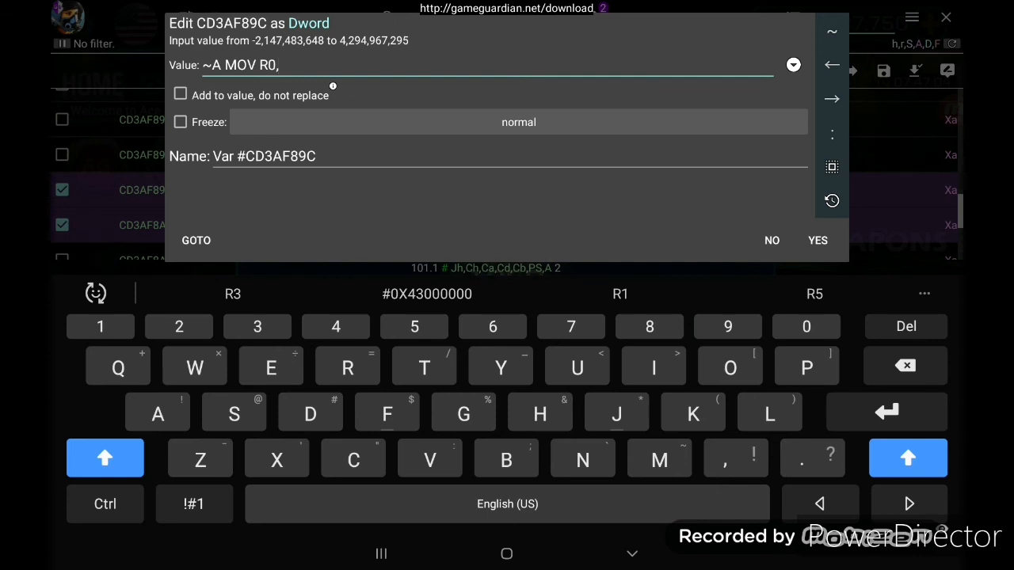
type("#")
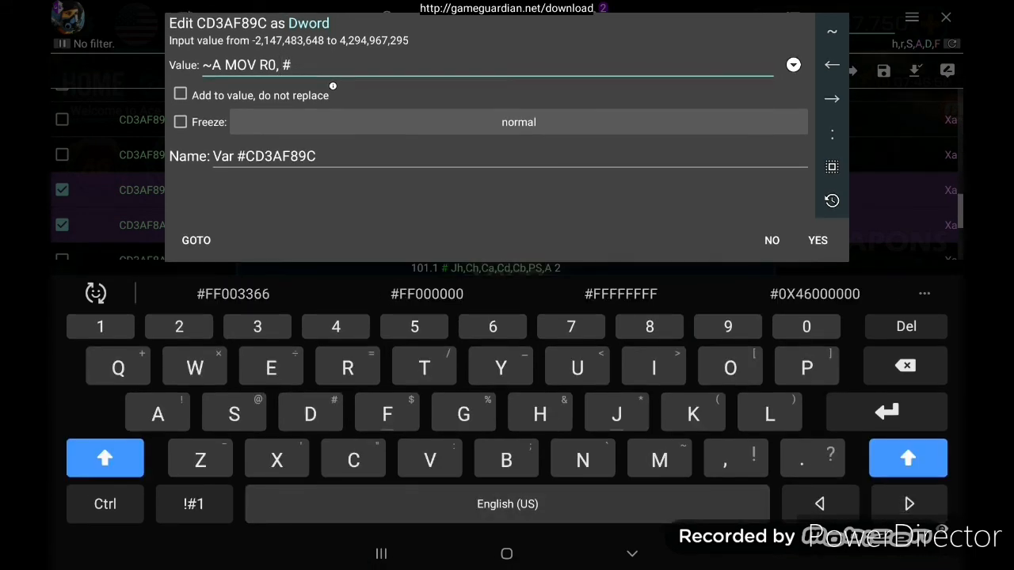
type("257")
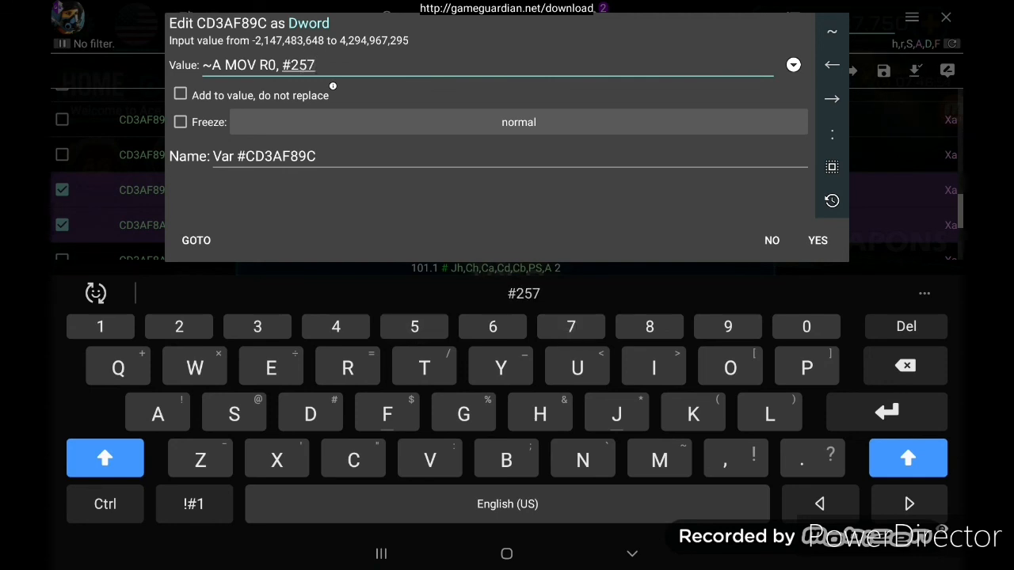
left_click(817, 240)
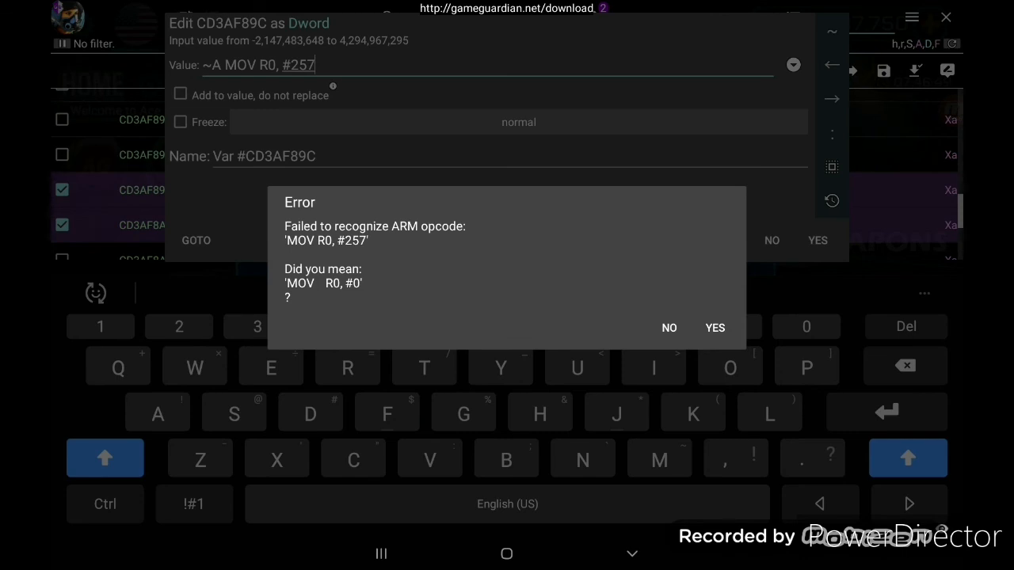
Dismiss the opcode error and revert the selected CD3AF8A0 entry.
left_click(668, 327)
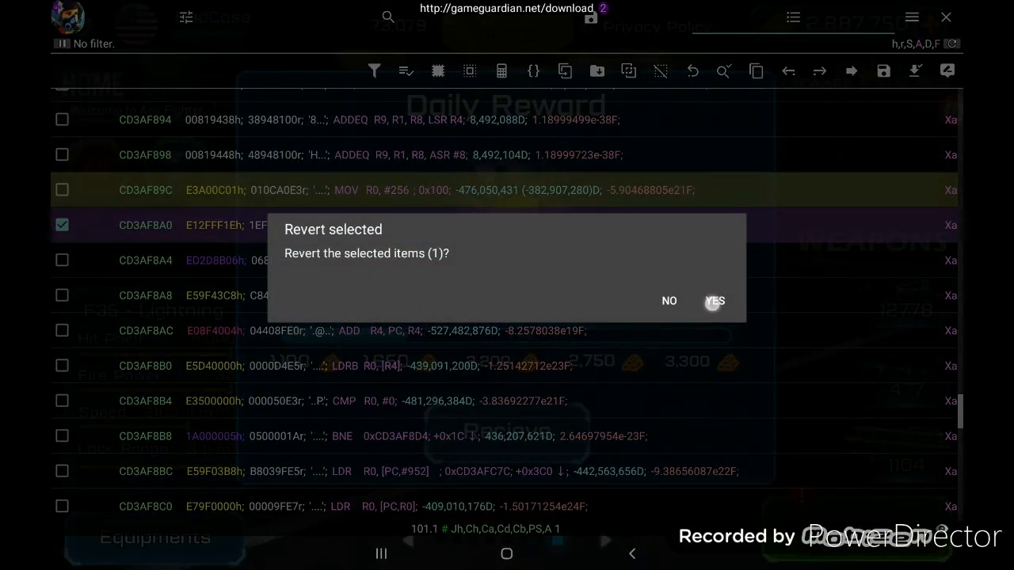
left_click(713, 301)
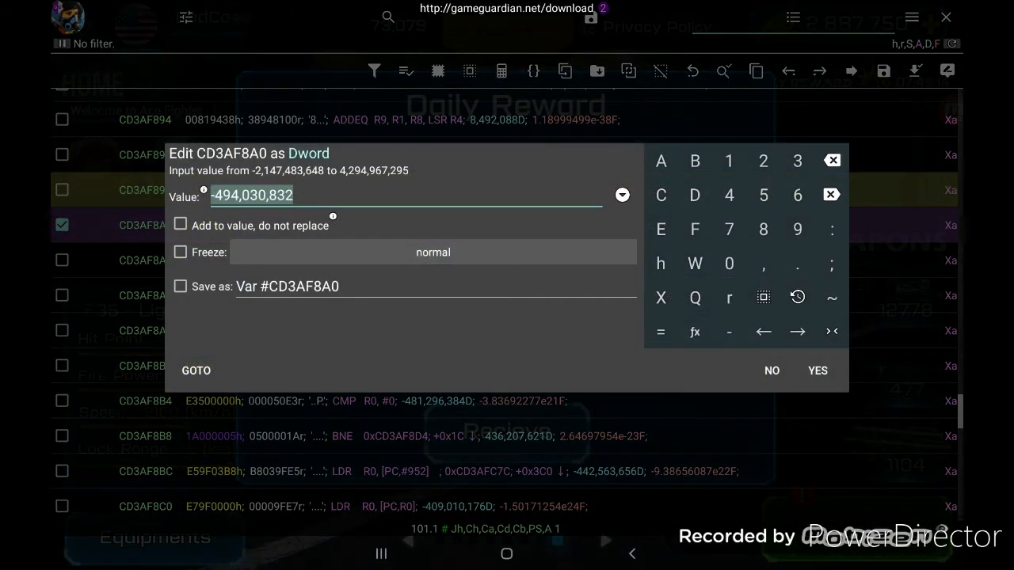
Replace the CD3AF8A0 value with the instruction ~A BX LR.
left_click(798, 296)
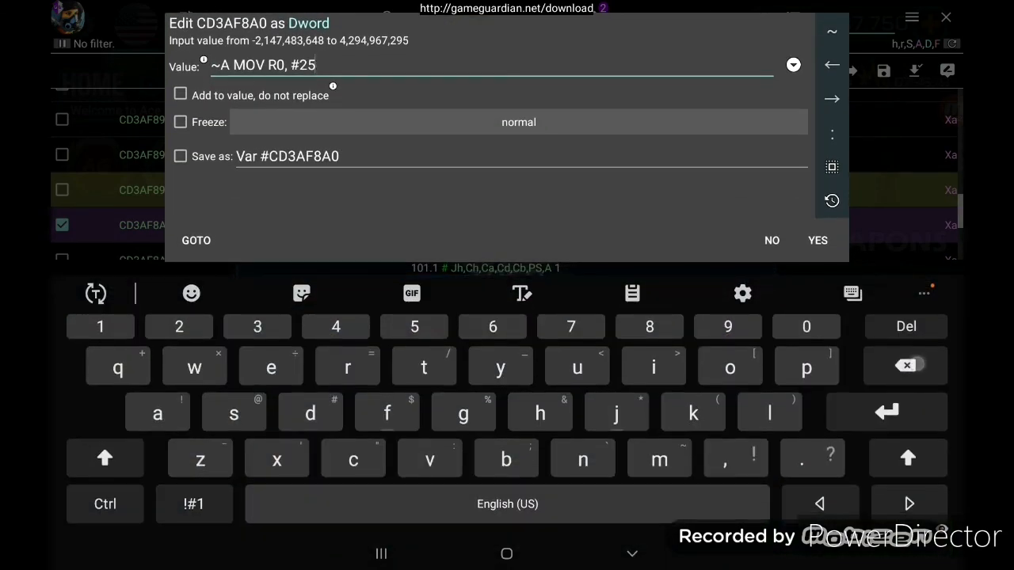
left_click(906, 365)
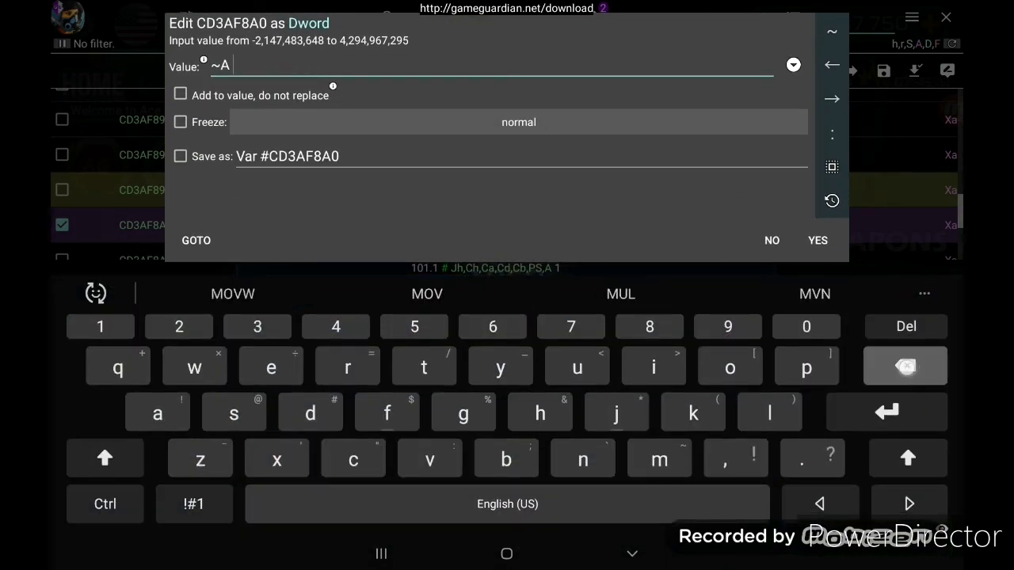
type("BX")
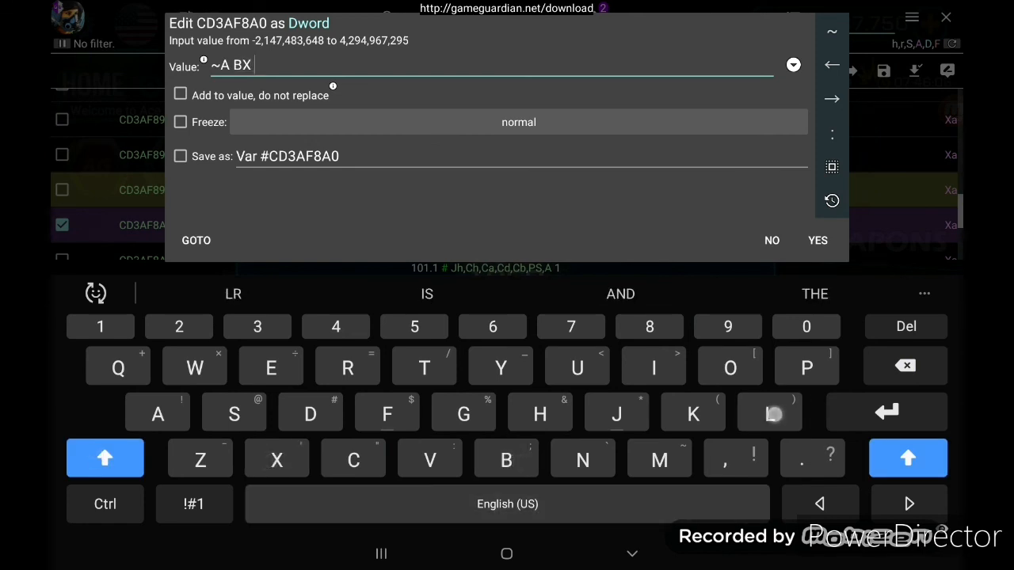
left_click(232, 294)
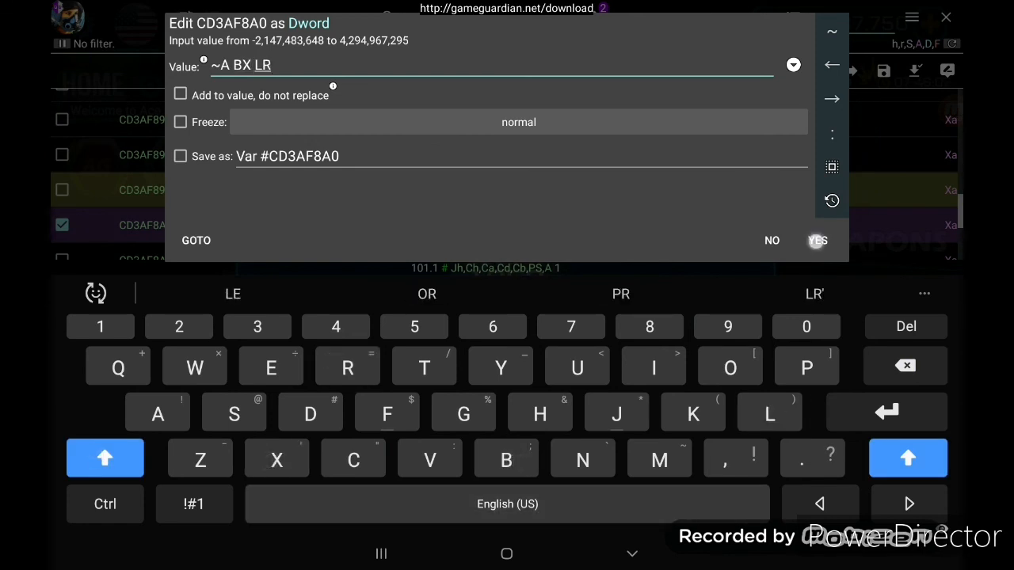
left_click(817, 241)
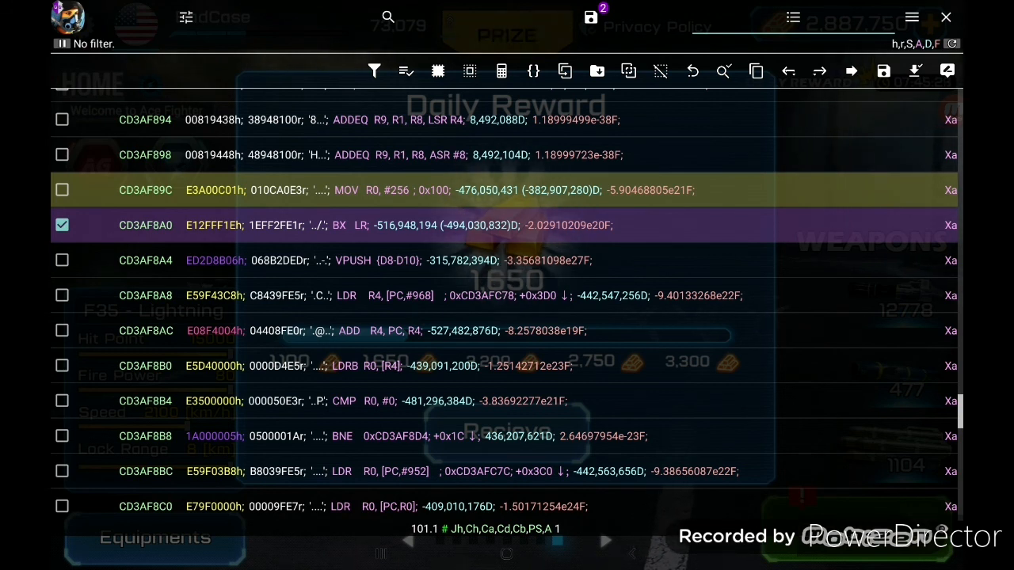
Revert both patched addresses, then start a Dword edit of CD3AF89C from History.
left_click(62, 189)
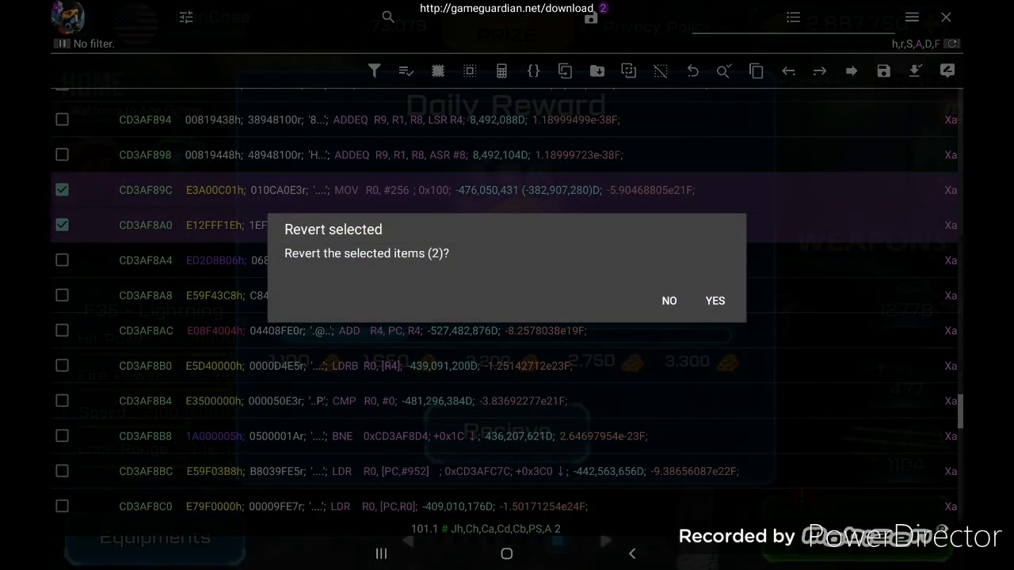
left_click(714, 300)
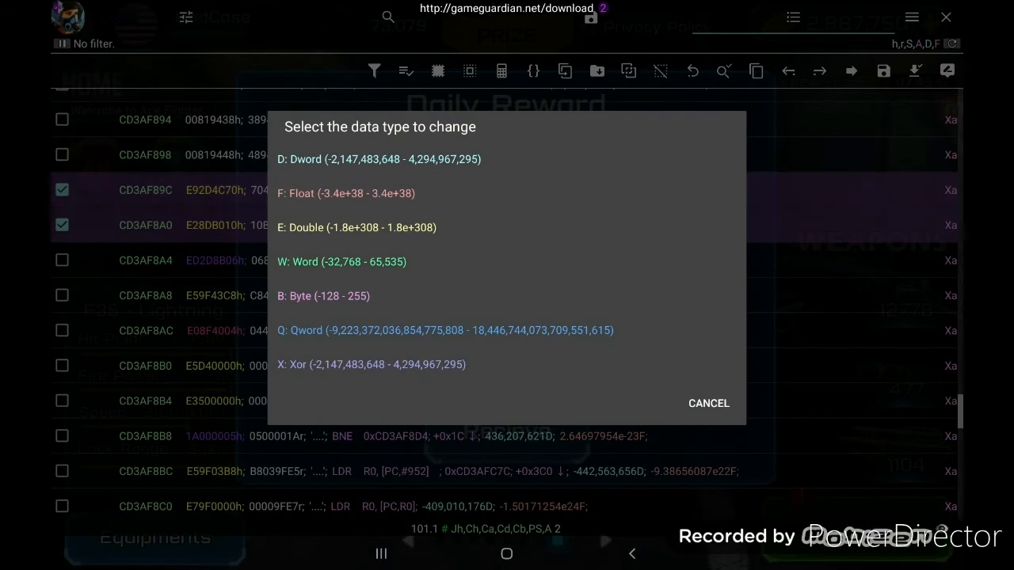
left_click(379, 160)
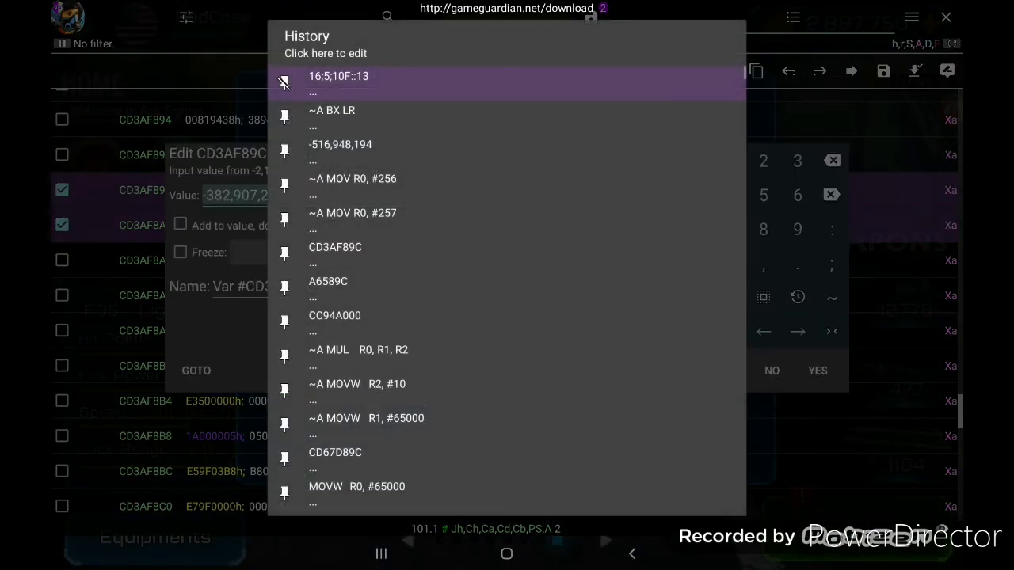
left_click(352, 179)
type("~A MOVW")
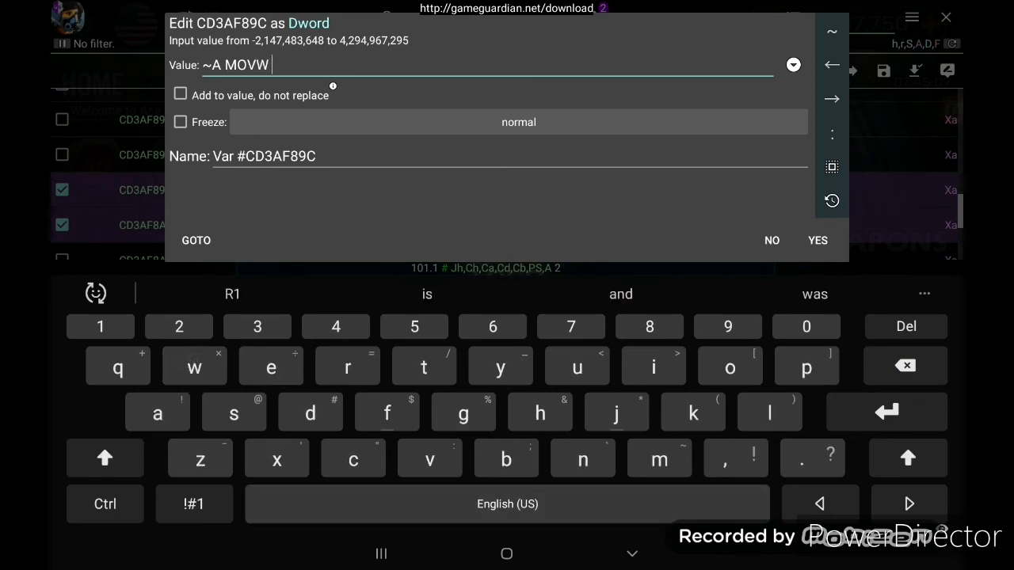
Write ~A MOVW R0, #65000 into CD3AF89C.
type("R")
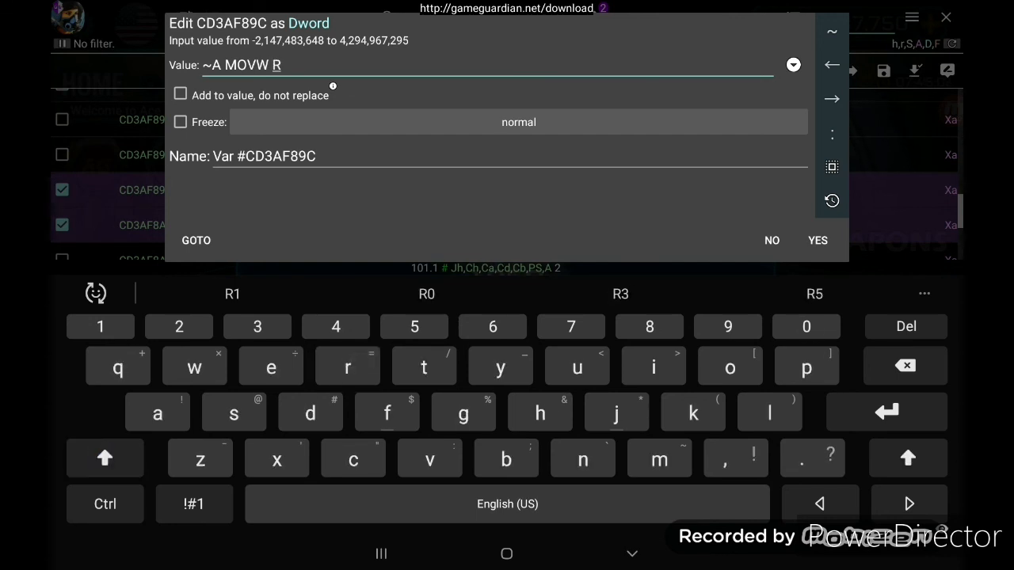
type("0, # 65")
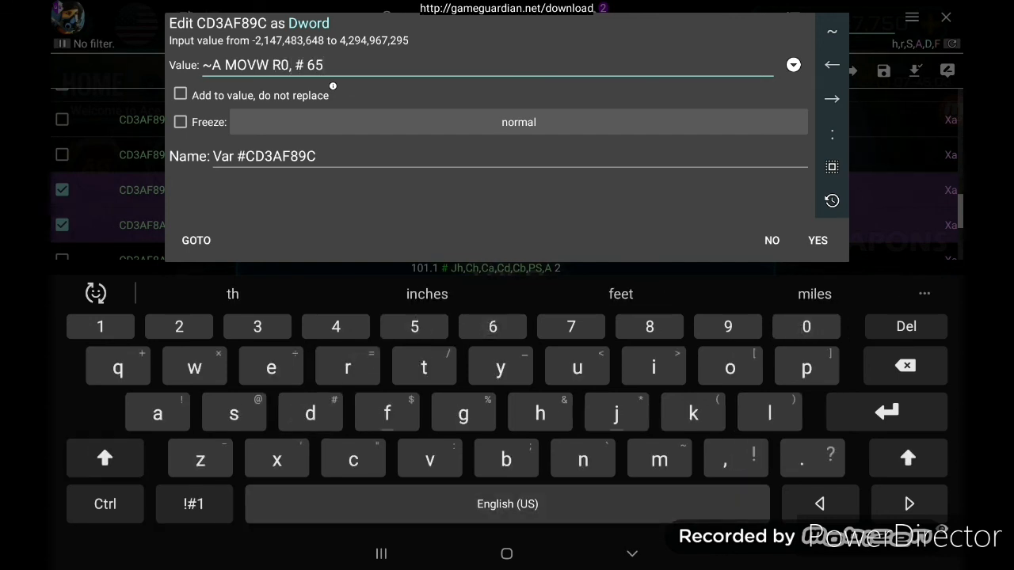
type("000")
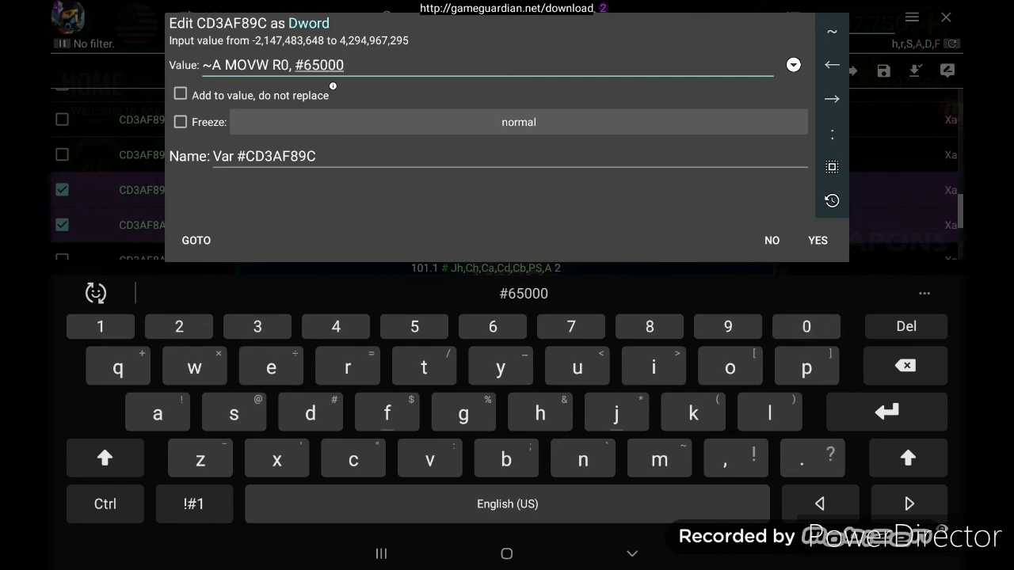
left_click(817, 240)
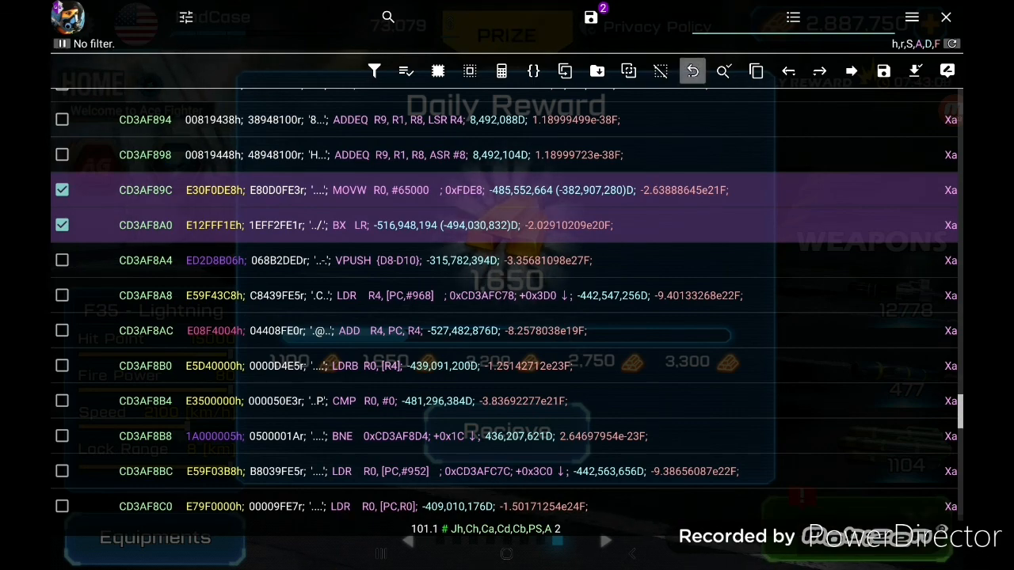
Restore PUSH and ADD at CD3AF89C and CD3AF8A0, then recall CD3AF89C's MOVW edit from History.
left_click(692, 71)
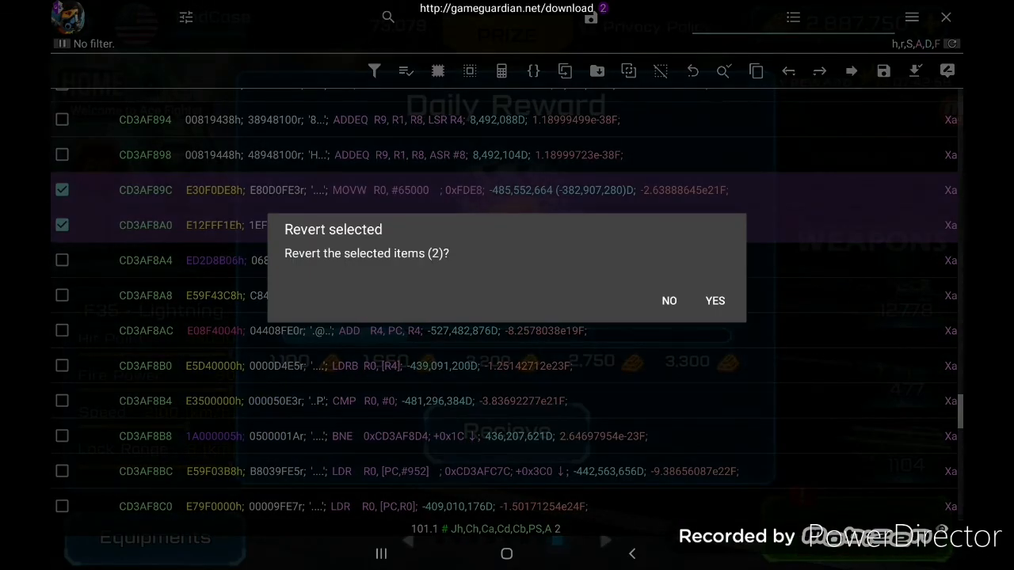
left_click(713, 300)
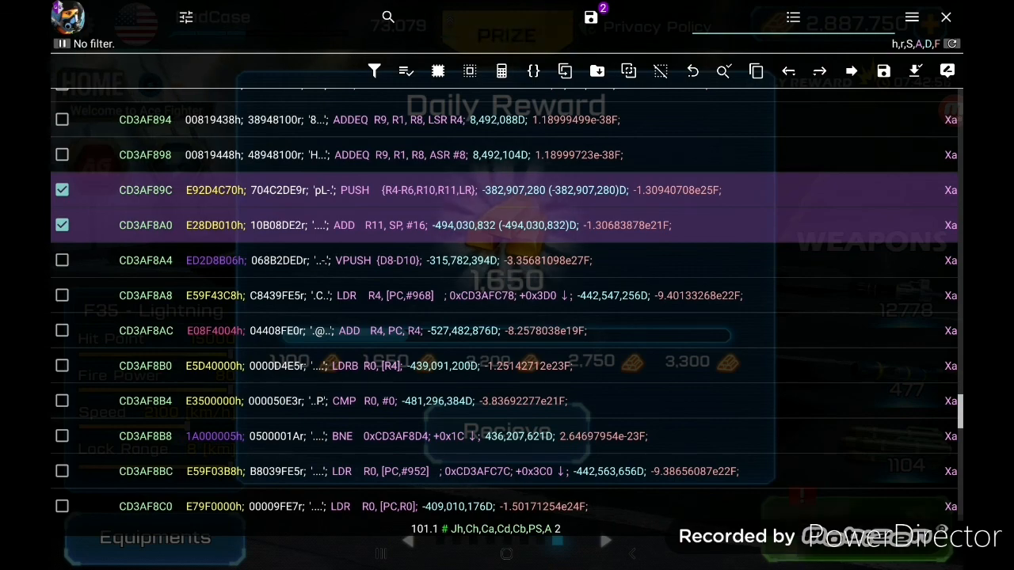
left_click(62, 225)
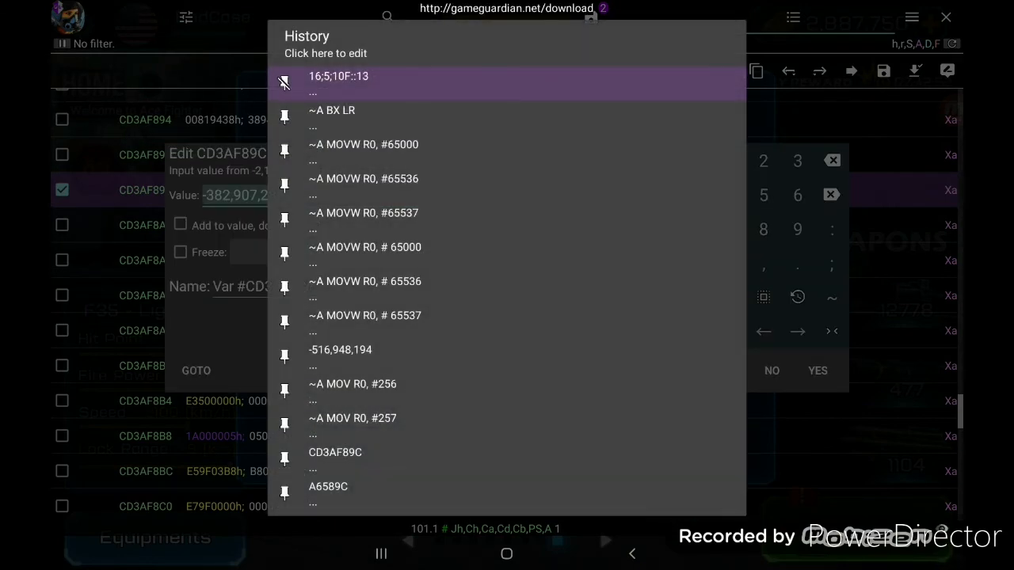
left_click(363, 145)
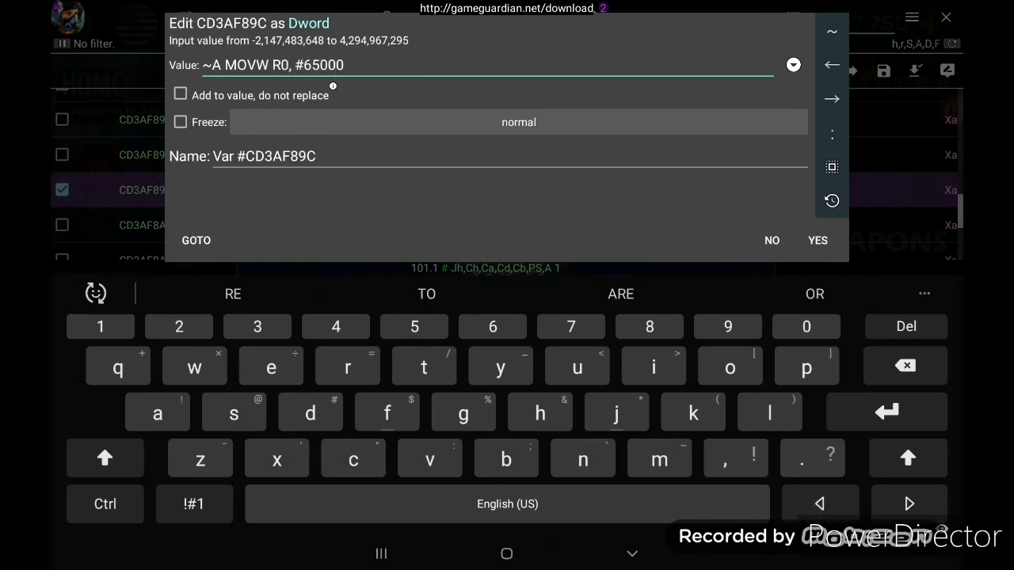
Patch CD3AF89C to MOVW R1, #65000 and CD3AF8A0 to MOV R2, #10.
type("1")
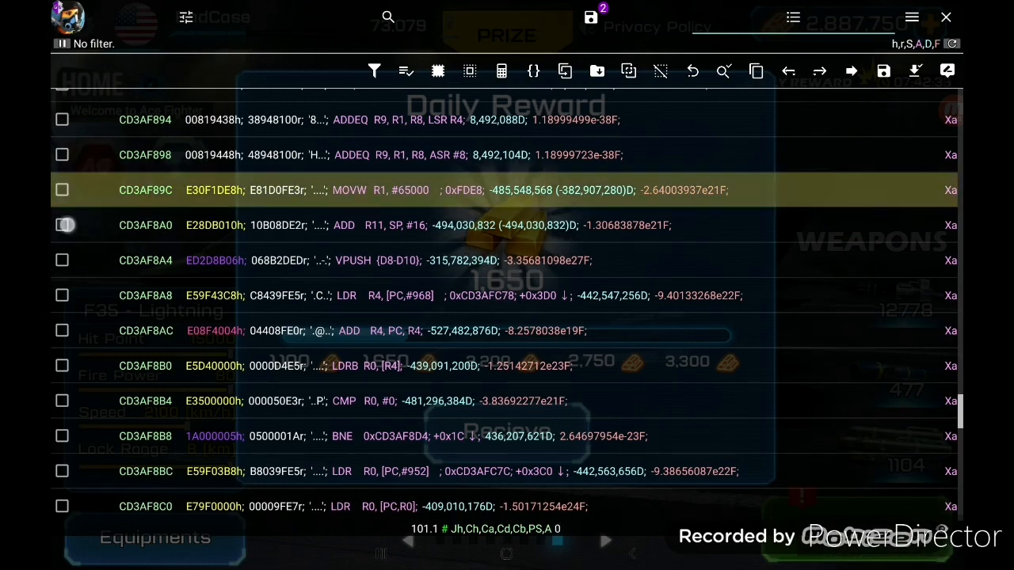
left_click(62, 225)
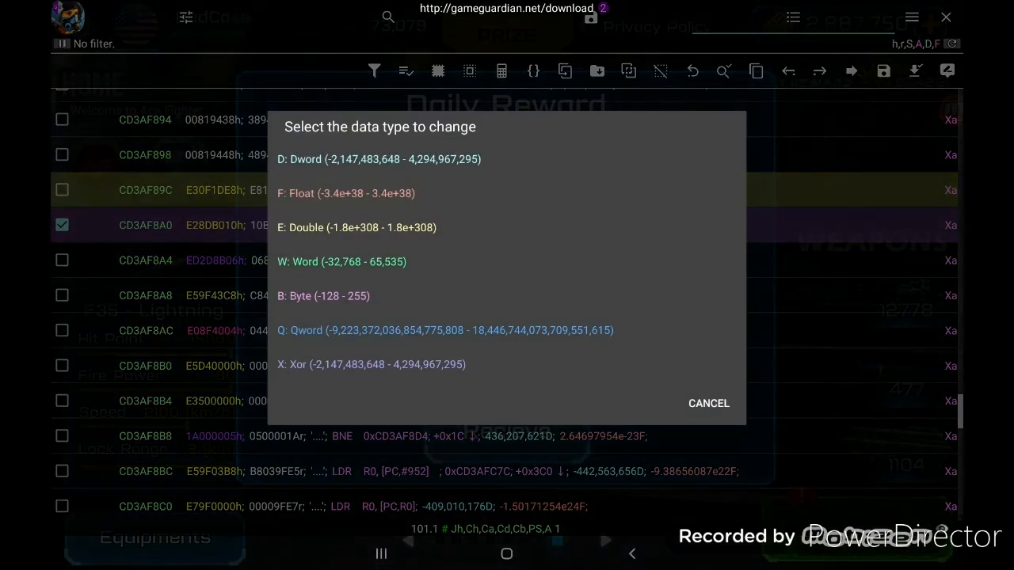
left_click(379, 159)
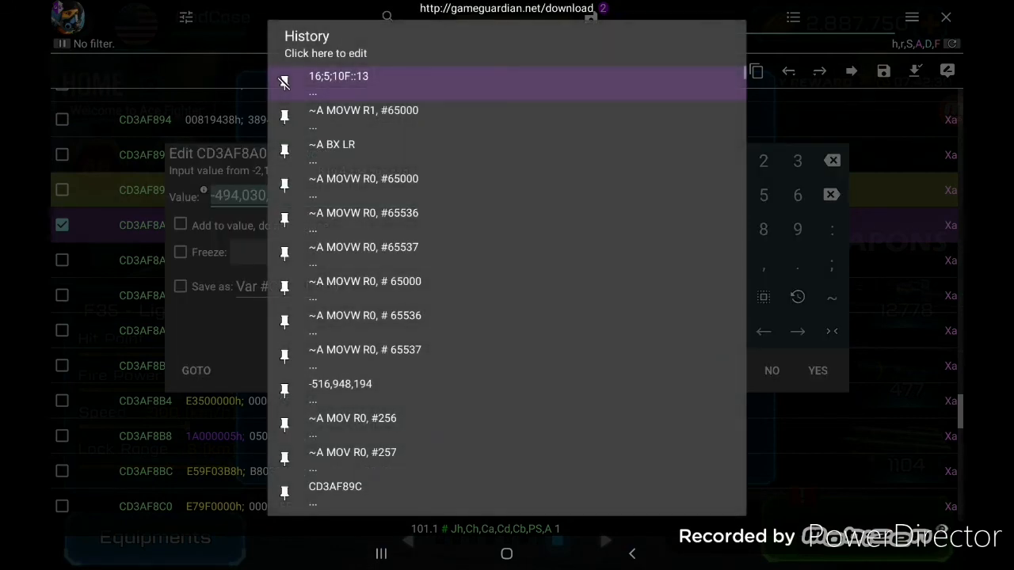
left_click(364, 110)
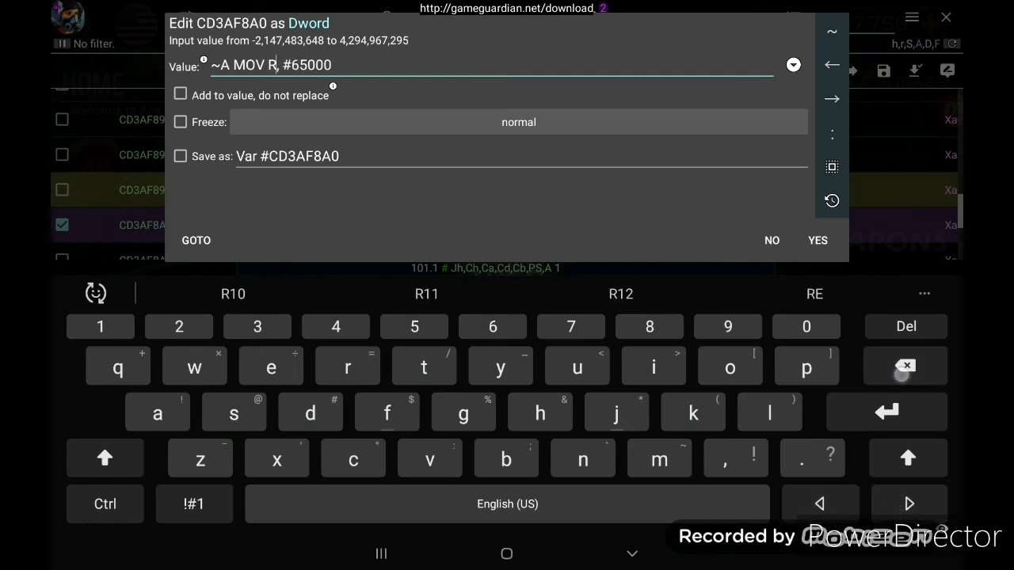
type("2")
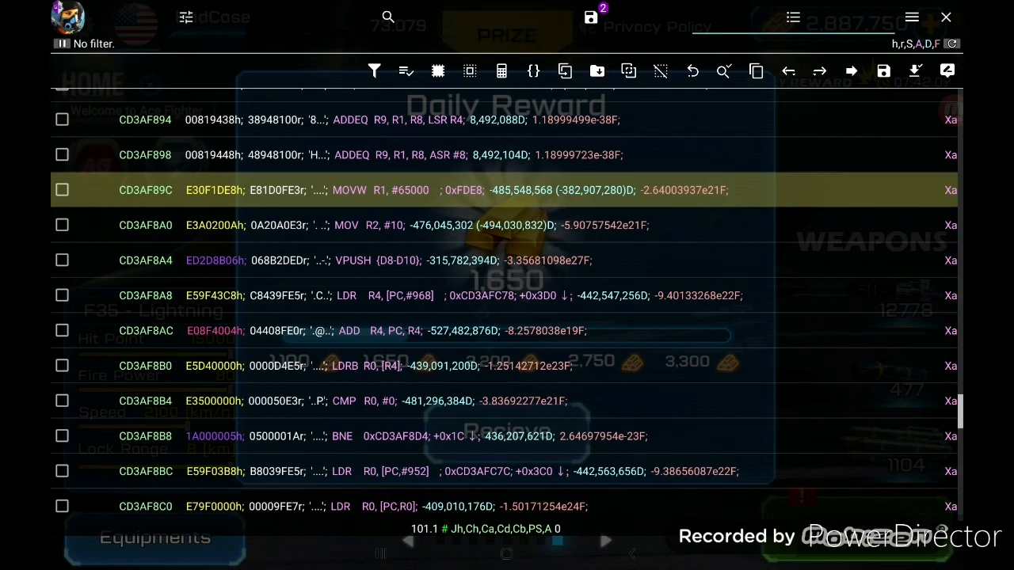
Rewrite the MOV R2, #10 history entry as MUL R0, R1, R2 at CD3AF8A4.
left_click(61, 259)
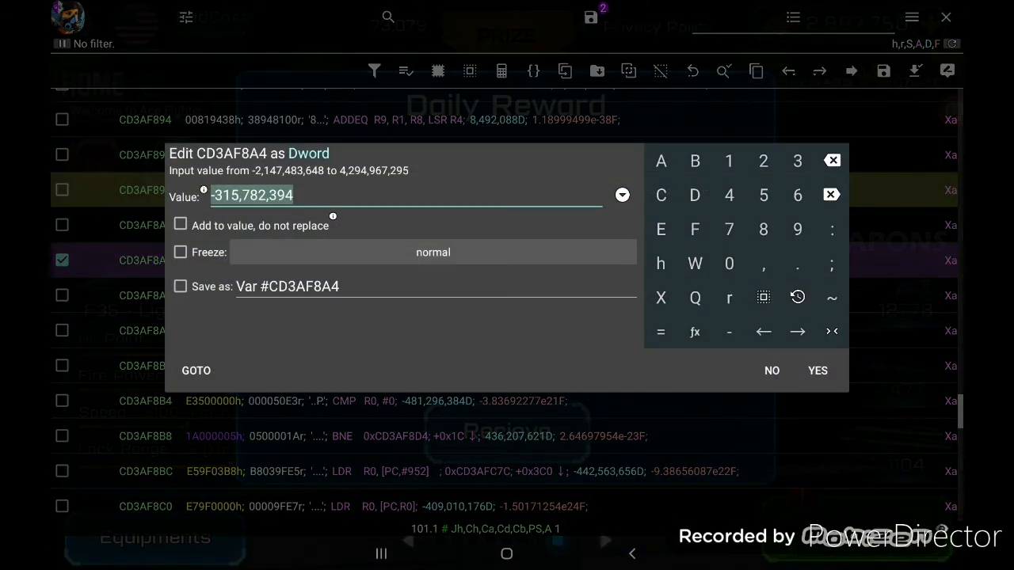
left_click(798, 296)
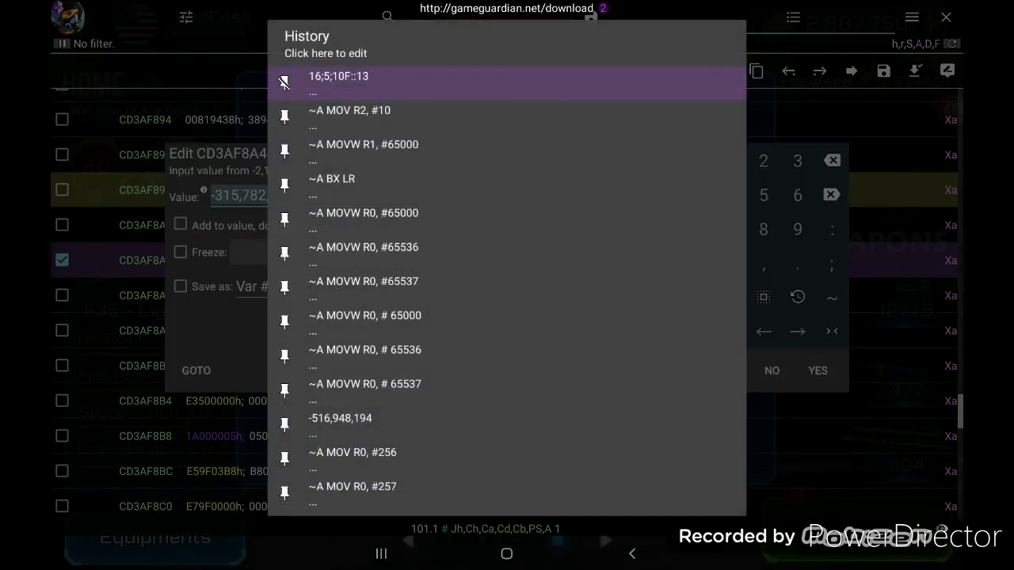
left_click(349, 110)
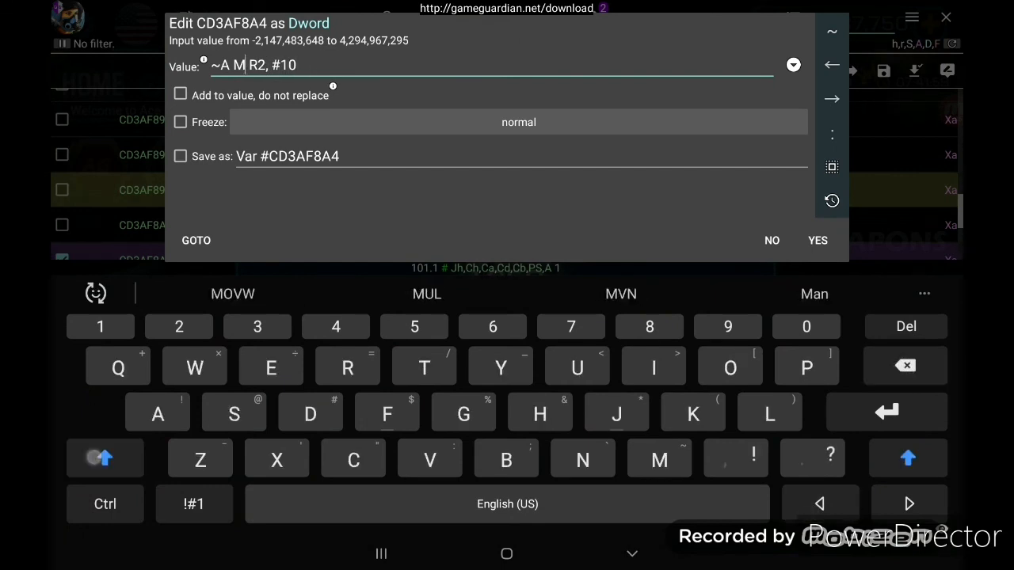
left_click(426, 293)
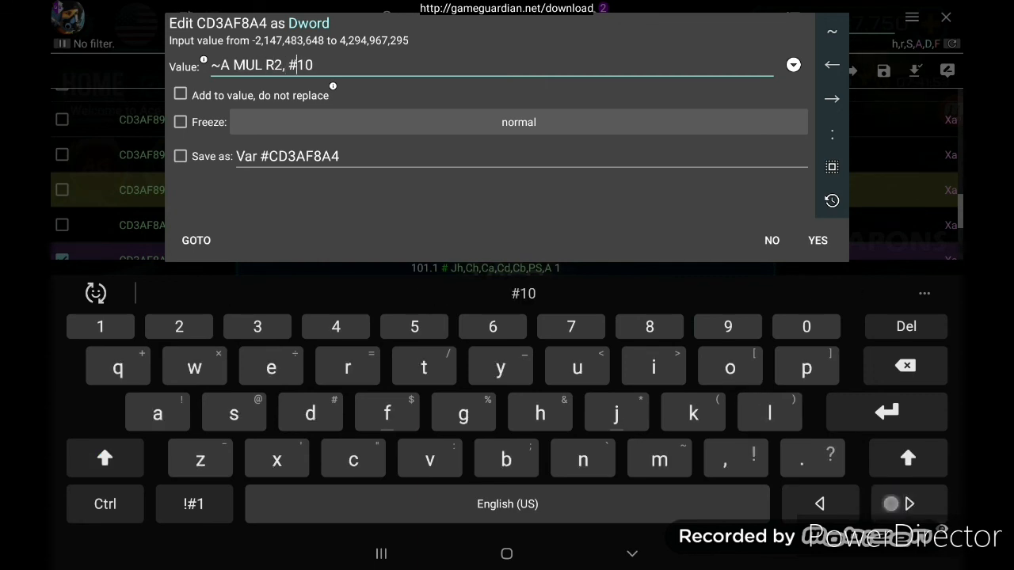
left_click(905, 365)
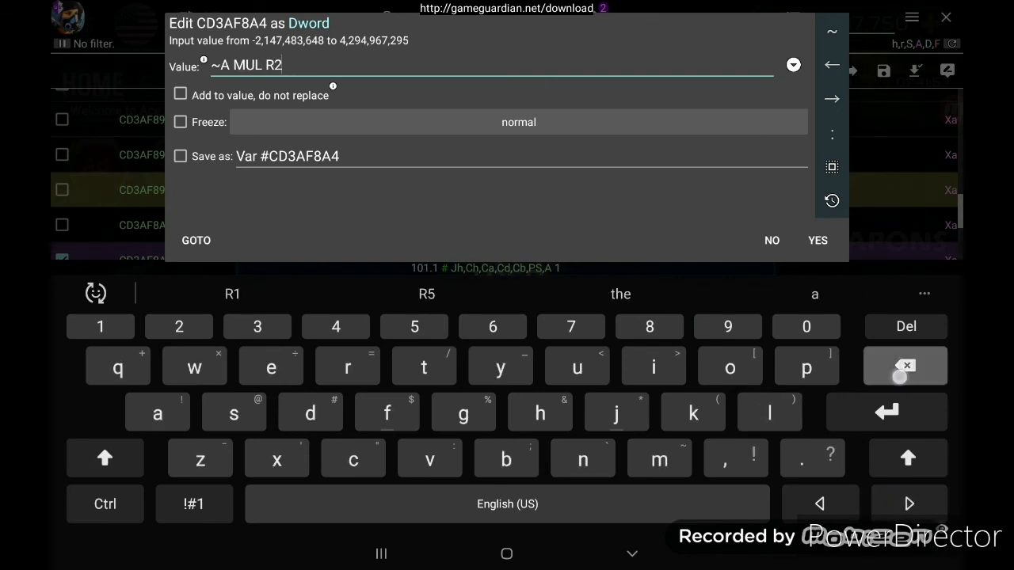
left_click(905, 365)
type("0,")
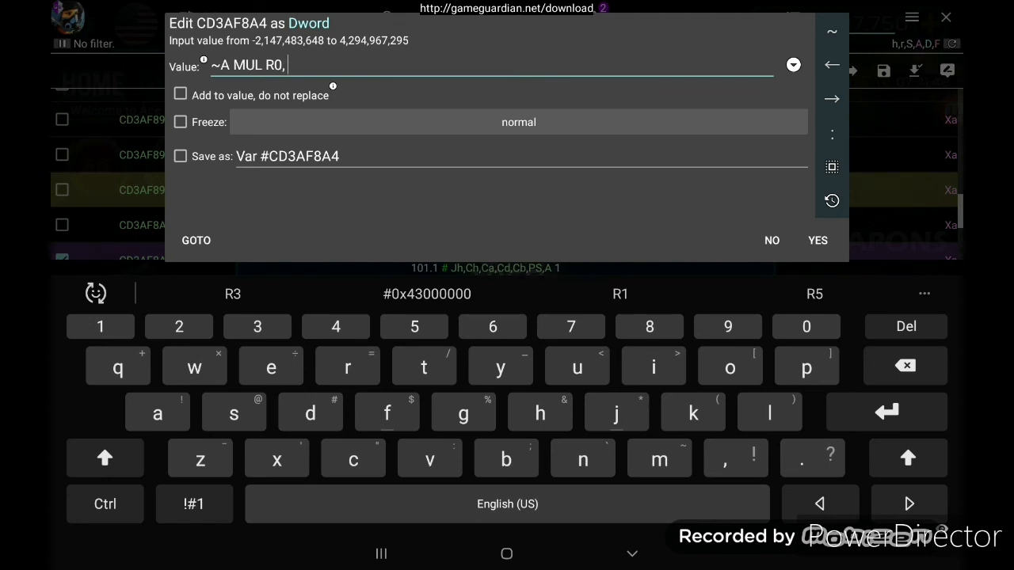
left_click(105, 458)
type(" R1,")
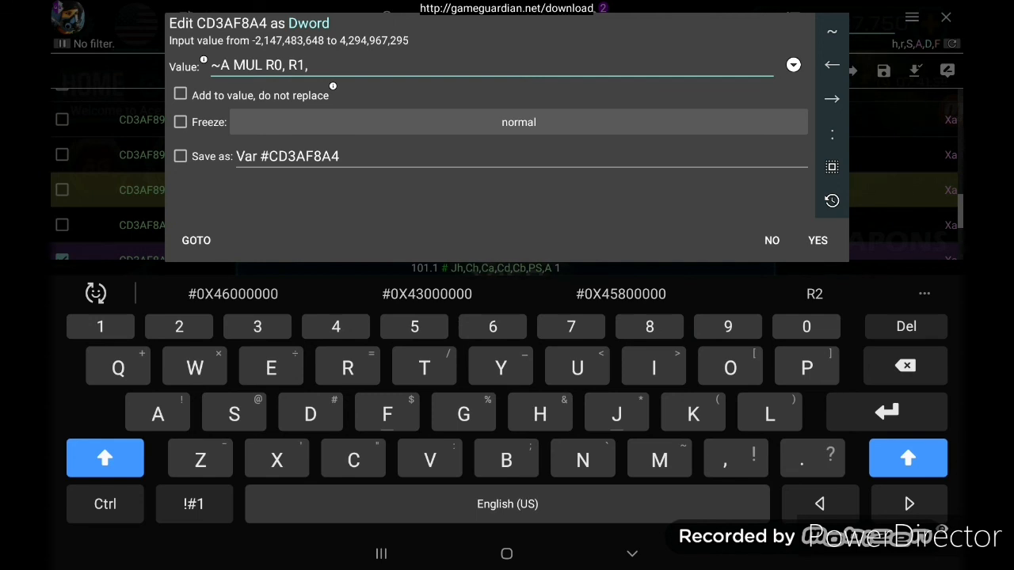
left_click(814, 294)
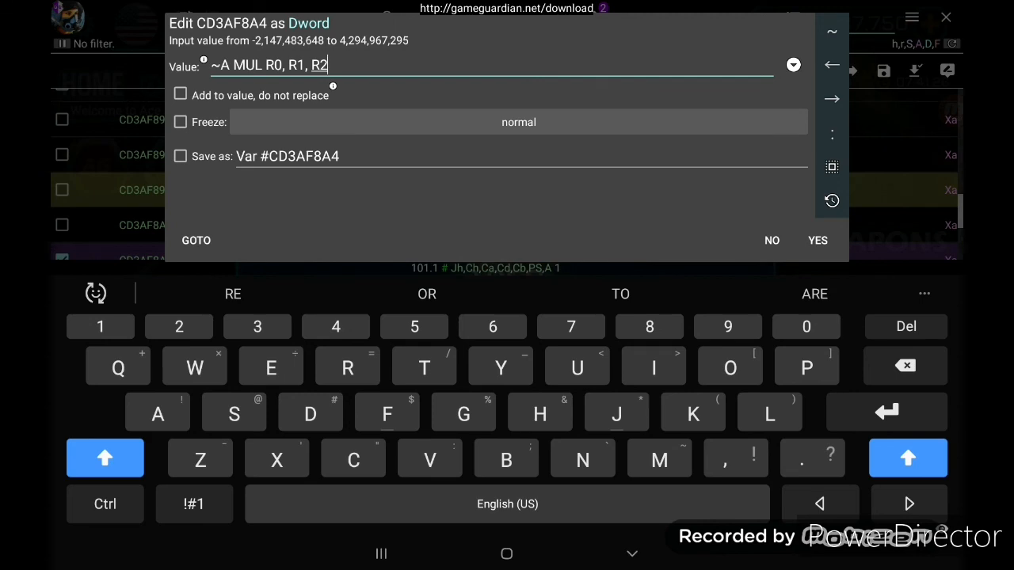
left_click(817, 240)
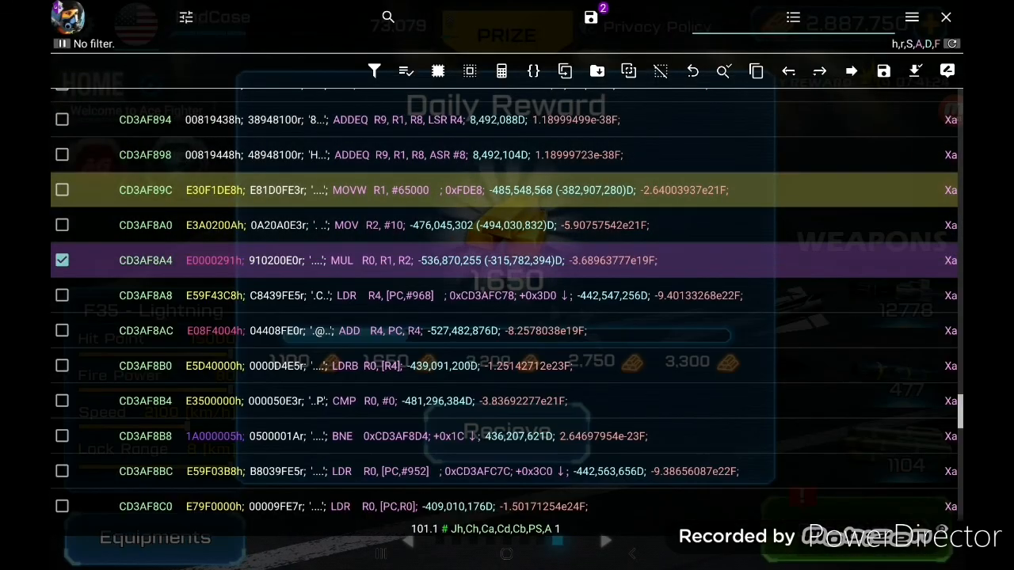
Patch CD3AF8A8 to BX LR as a Dword, unmarking the edited lines.
left_click(62, 260)
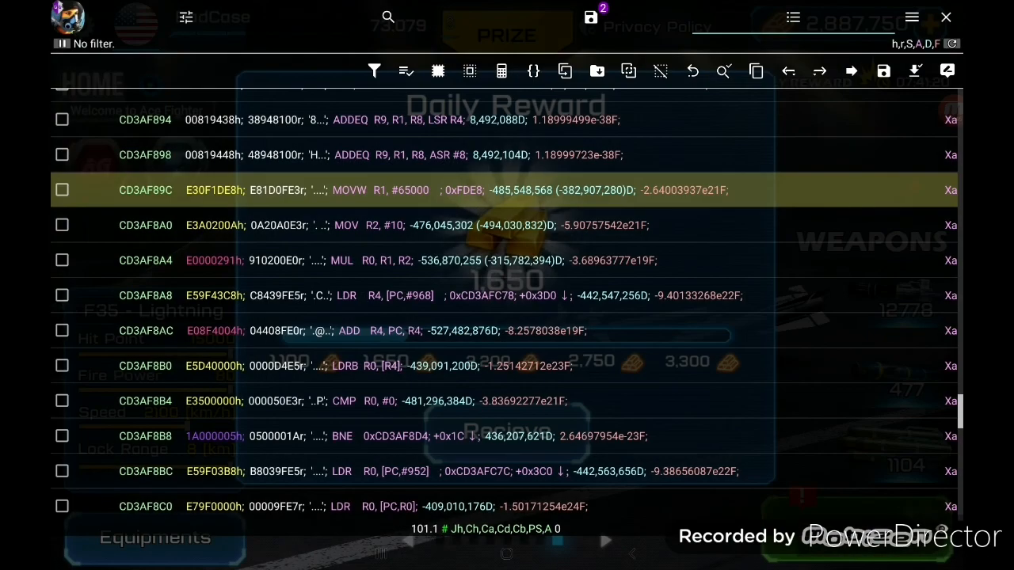
left_click(62, 296)
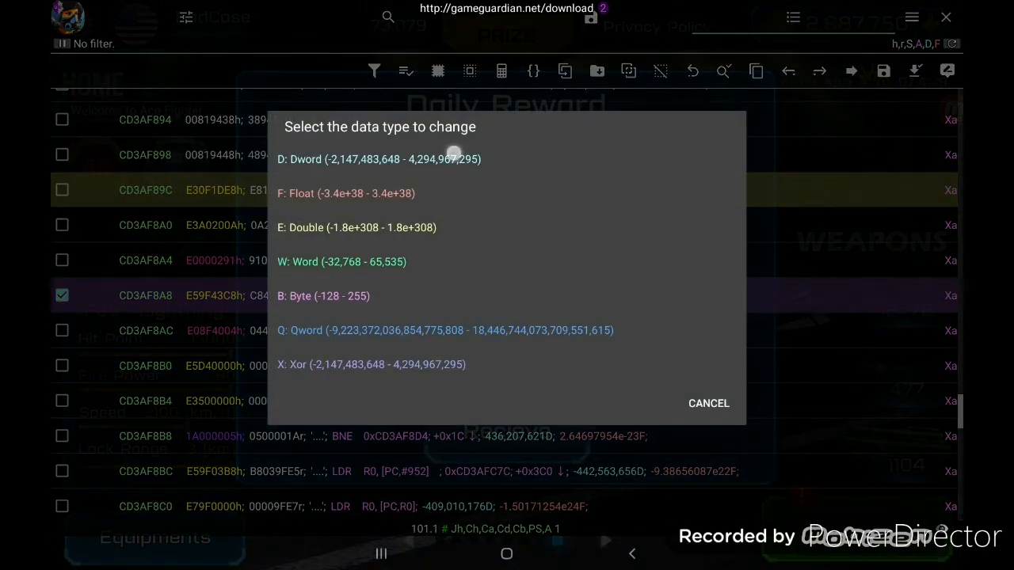
left_click(378, 159)
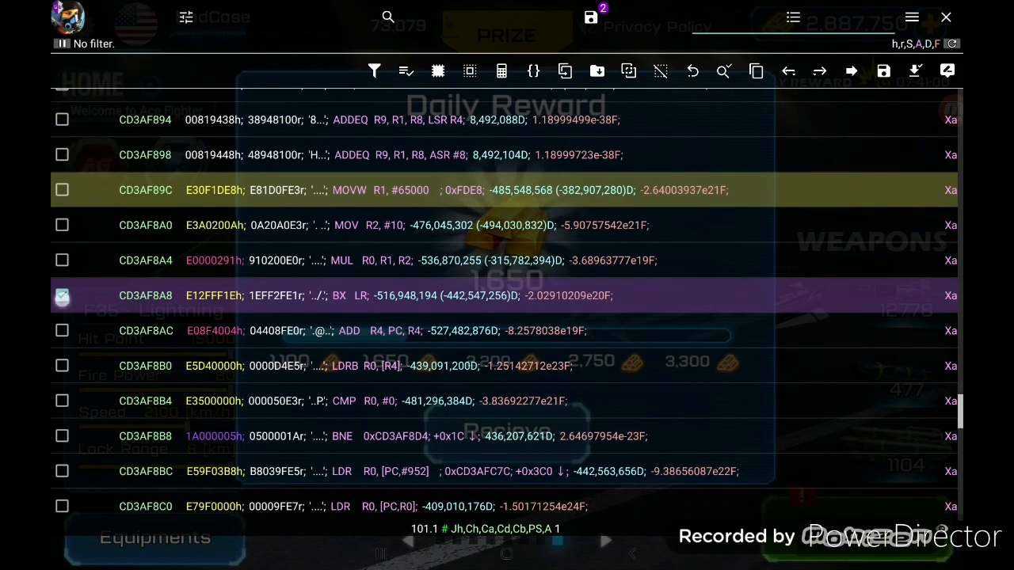
left_click(62, 295)
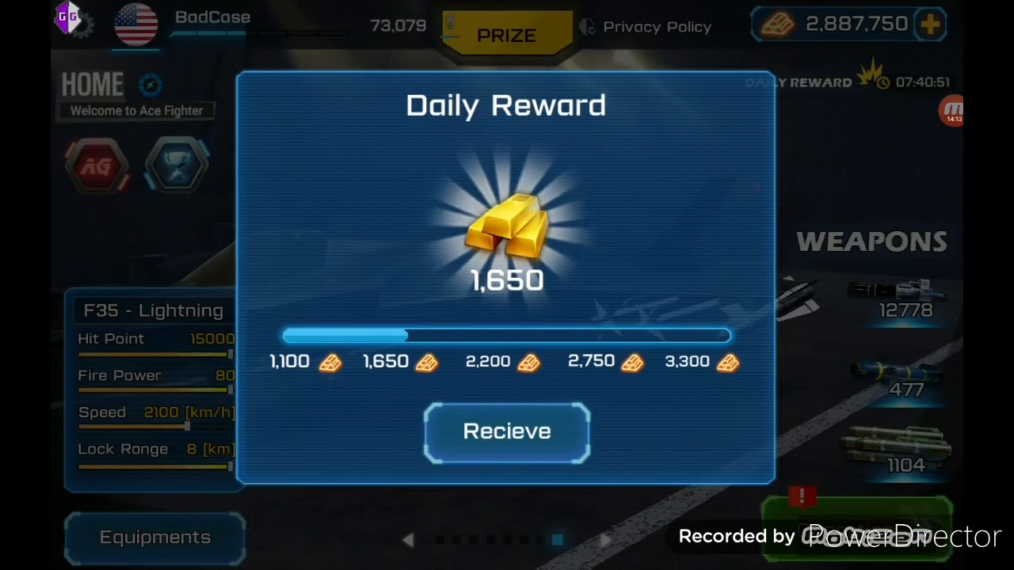
Dismiss the Daily Reward and play a Campaign mission to its 650,000-gold results.
left_click(506, 431)
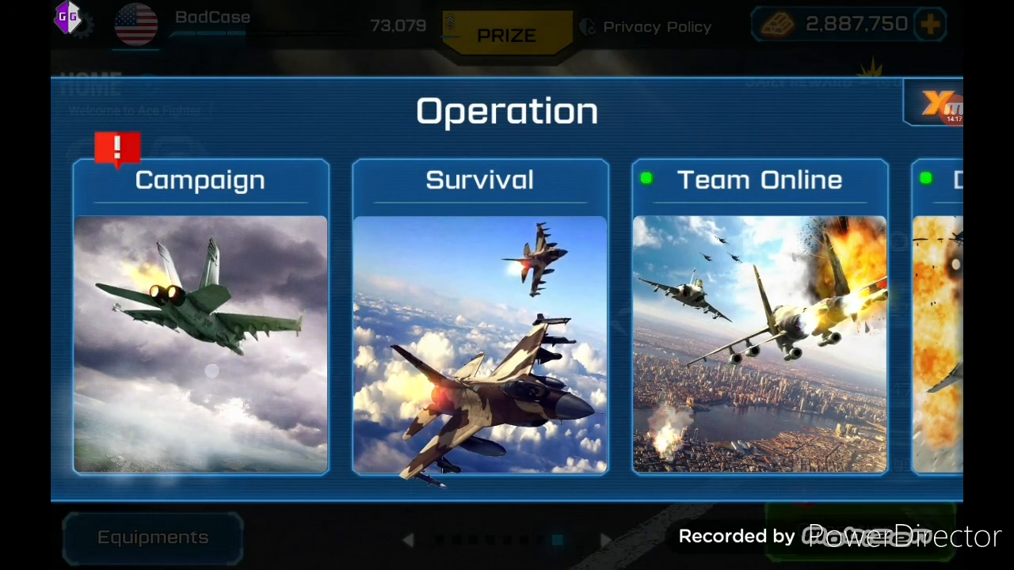
left_click(200, 340)
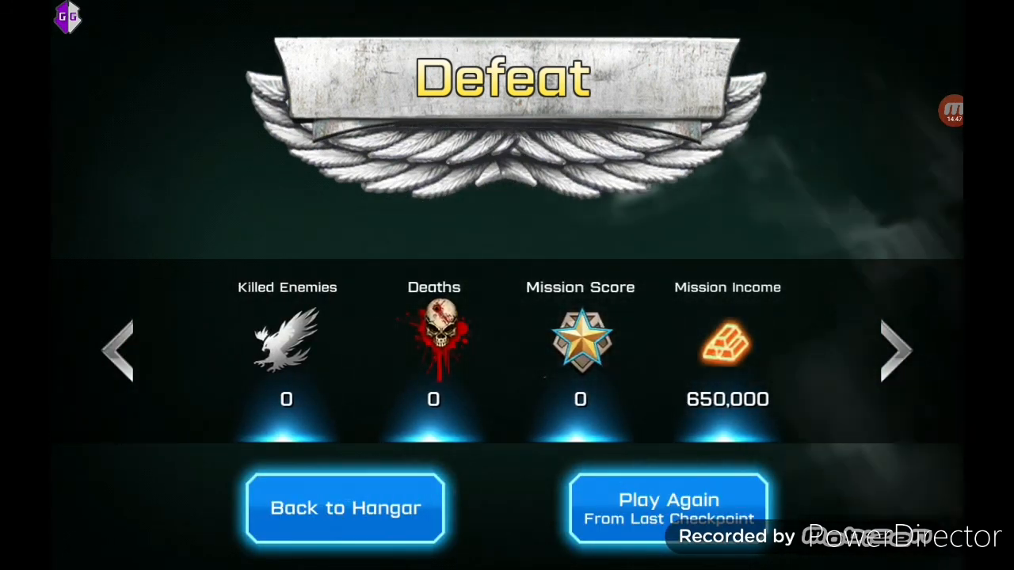
Return to the hangar at 3,537,750 gold and launch another Campaign mission.
left_click(344, 508)
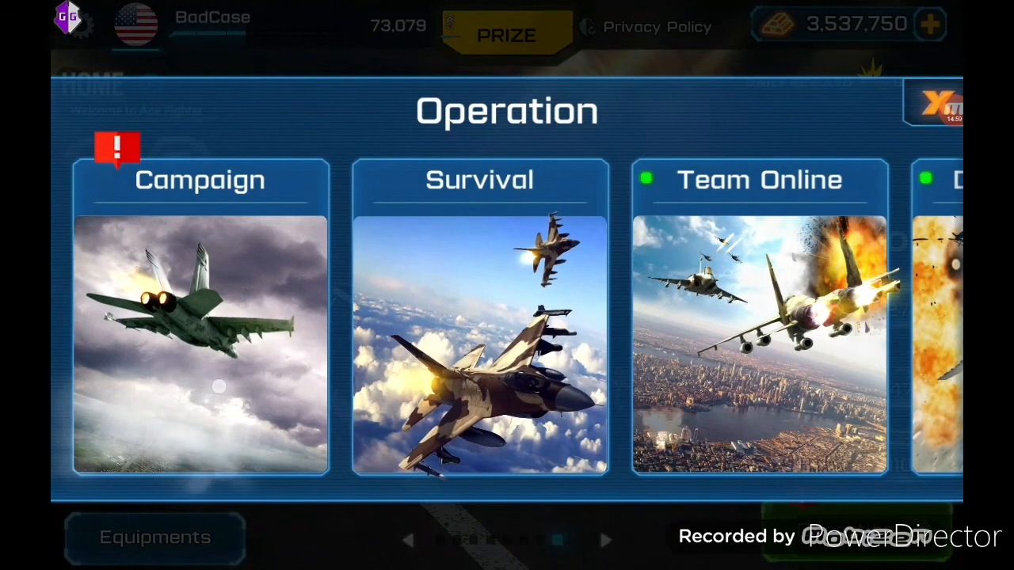
left_click(200, 332)
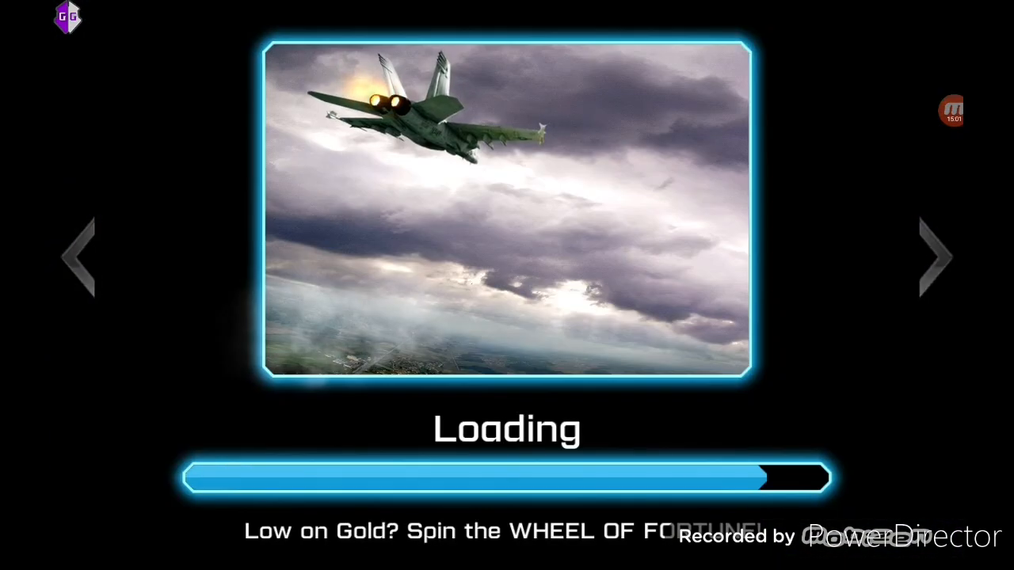